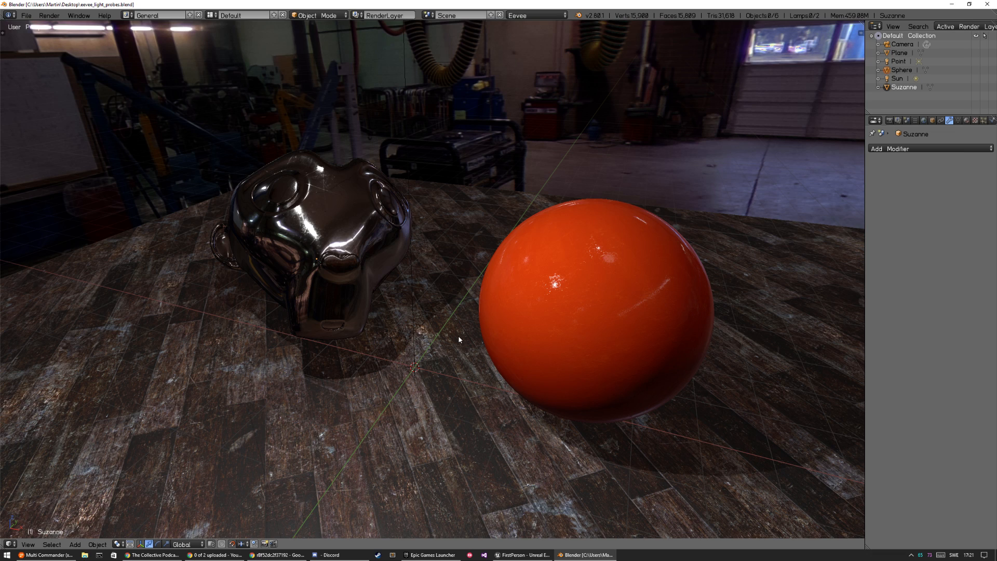
mouse_move(494, 266)
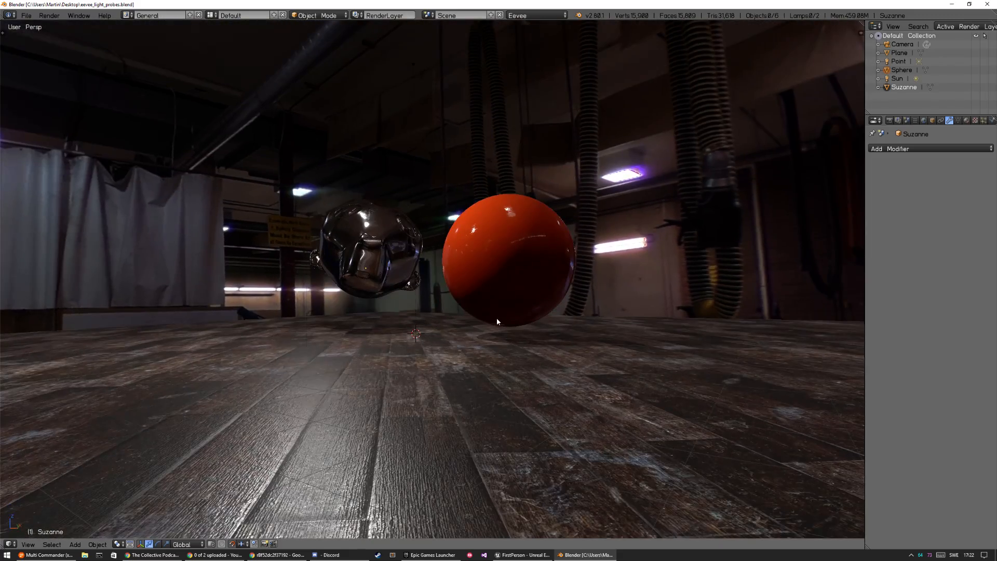
- Orbit the viewport down to floor level
left_click_drag(498, 321, 498, 306)
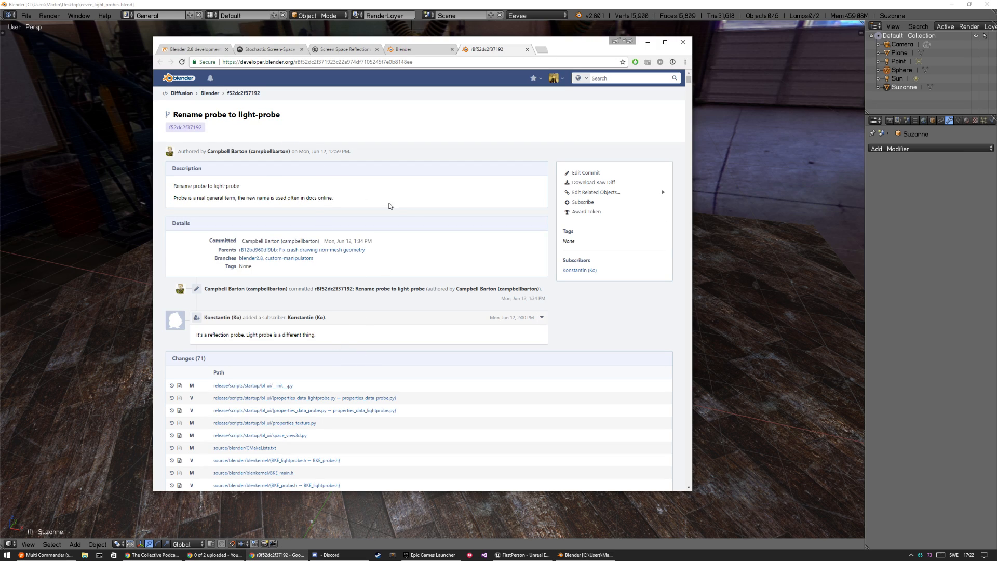
mouse_move(354, 373)
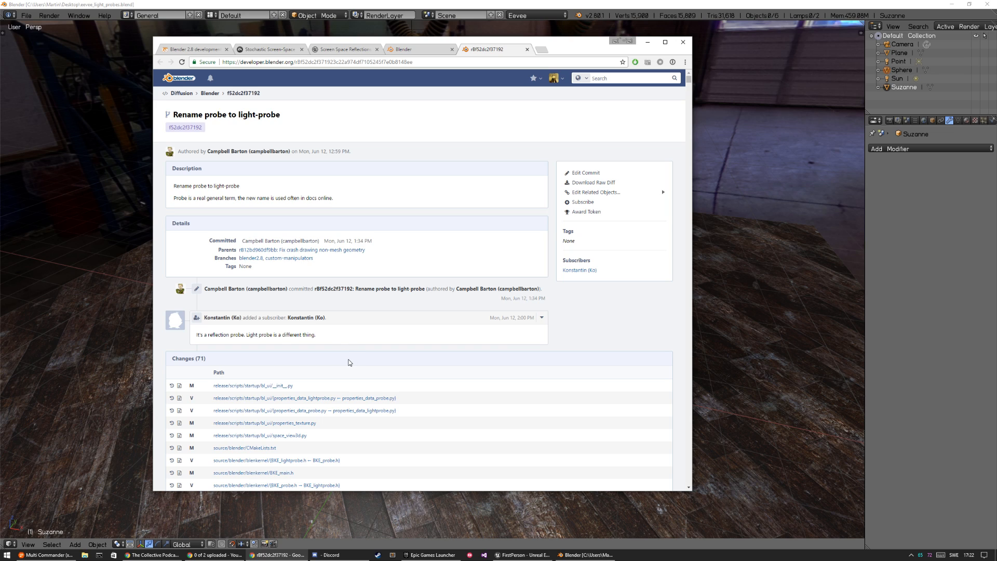
mouse_move(391, 332)
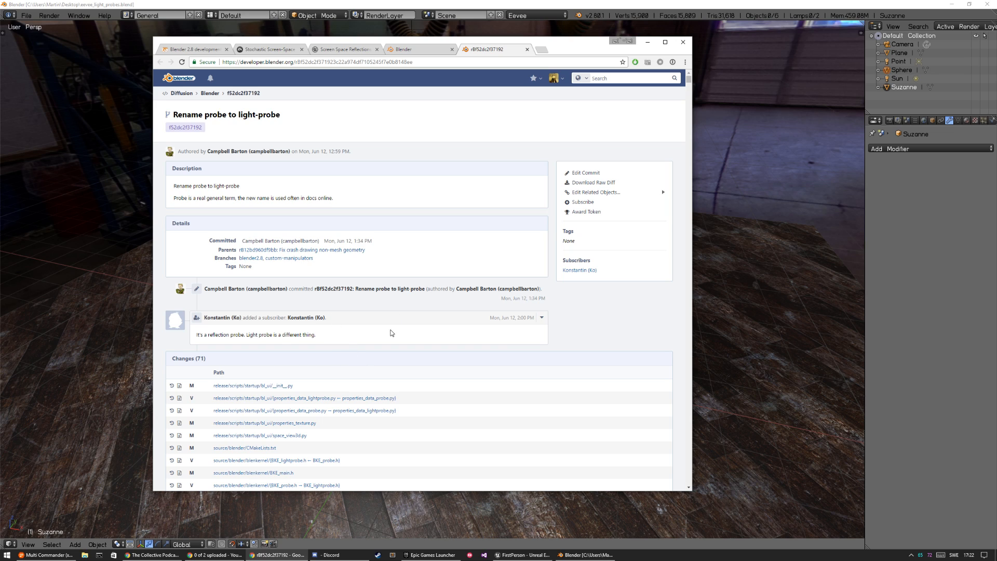
mouse_move(360, 343)
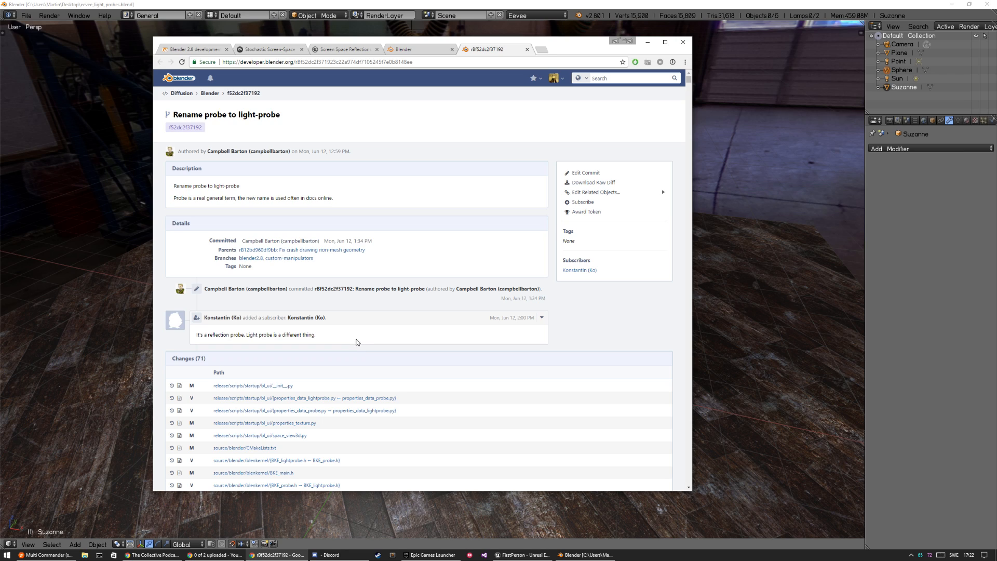
mouse_move(348, 342)
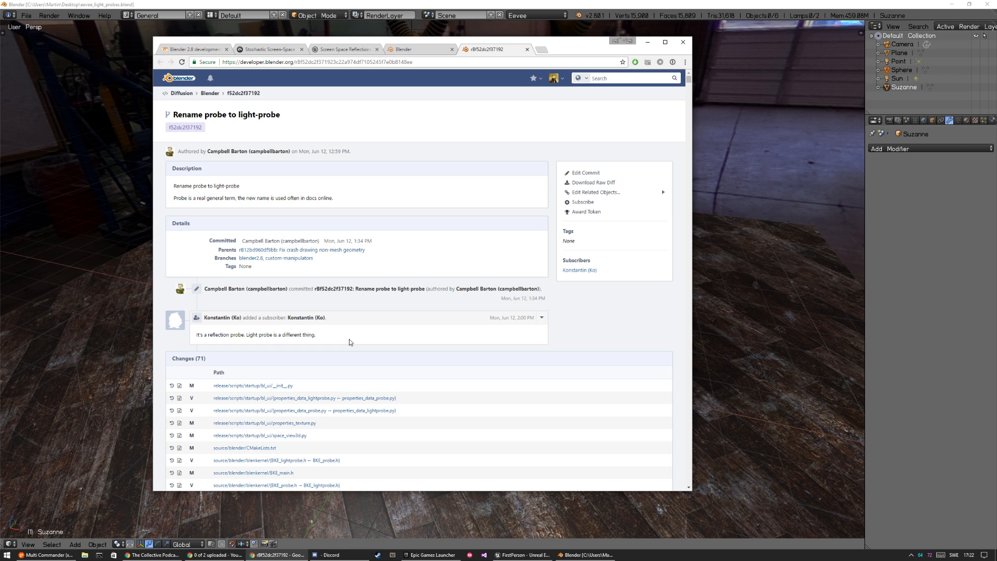
mouse_move(356, 369)
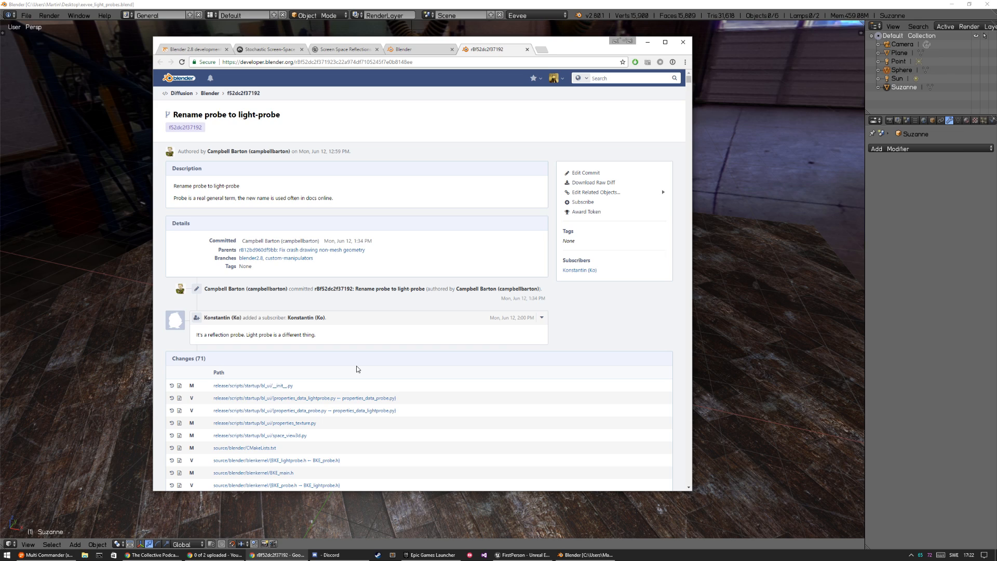
mouse_move(371, 373)
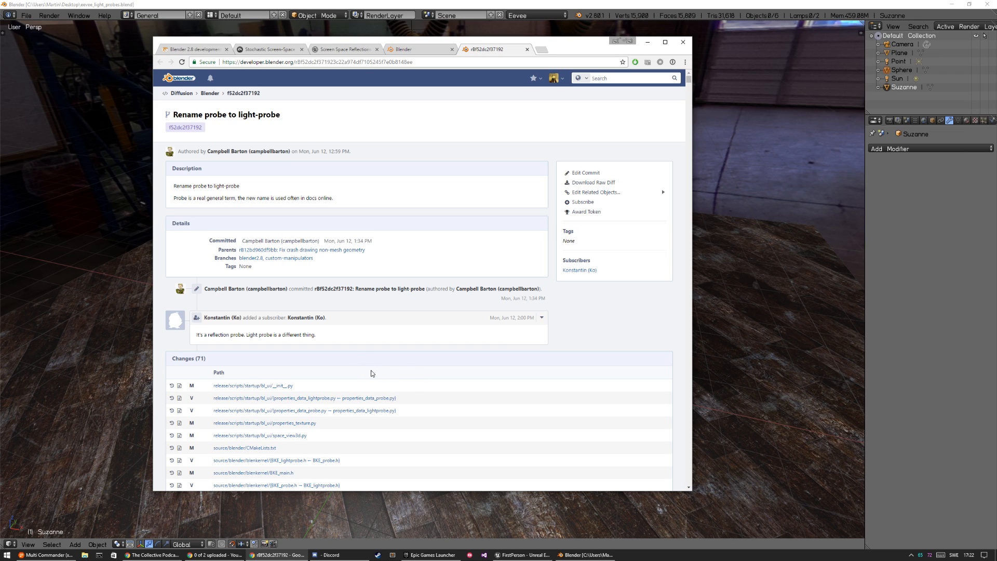
mouse_move(357, 371)
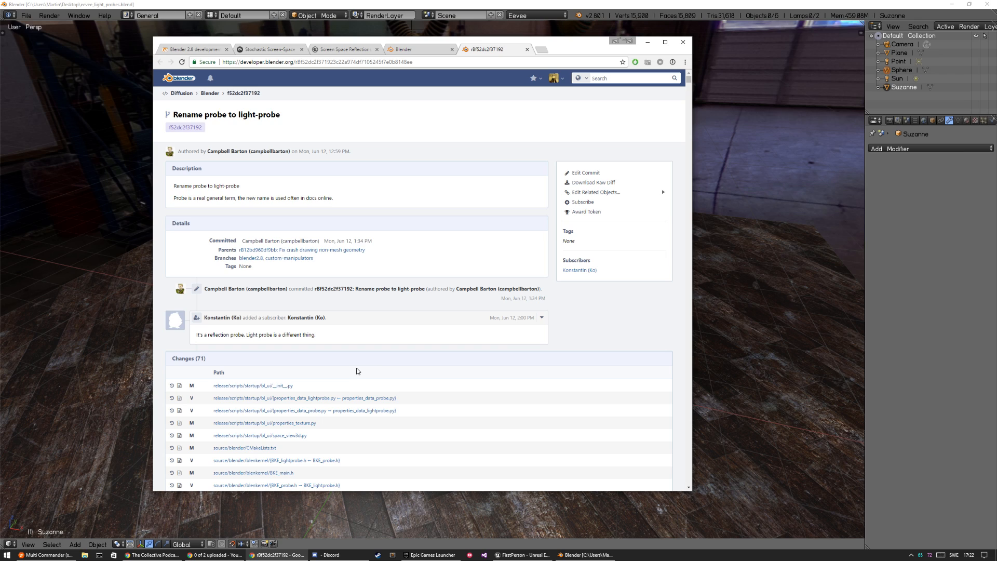
mouse_move(397, 342)
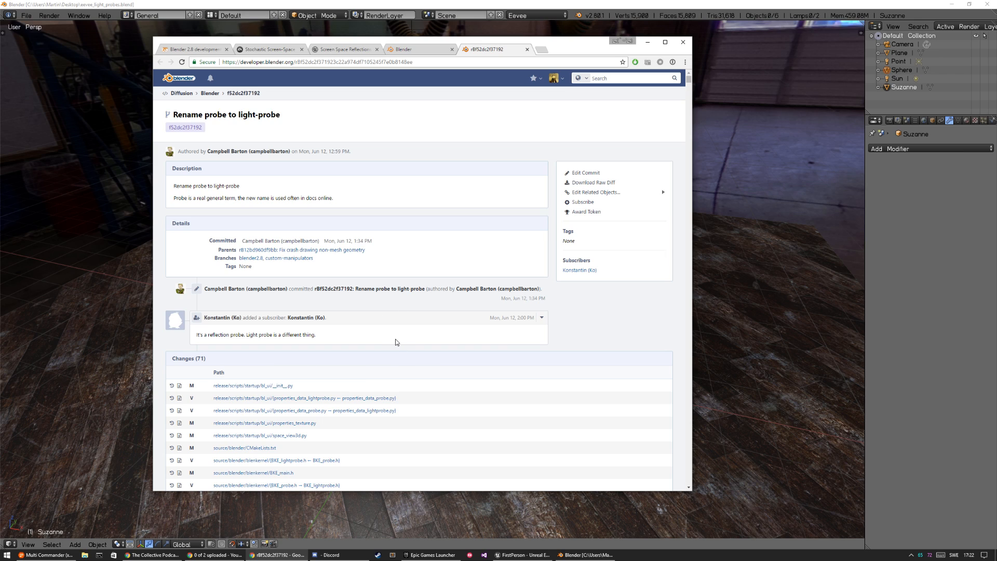
mouse_move(356, 387)
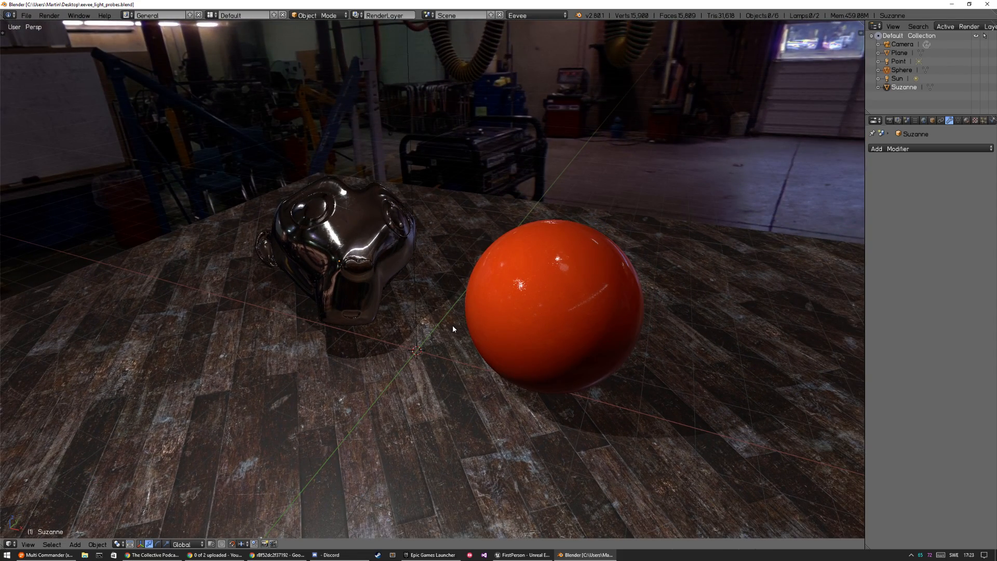
mouse_move(411, 252)
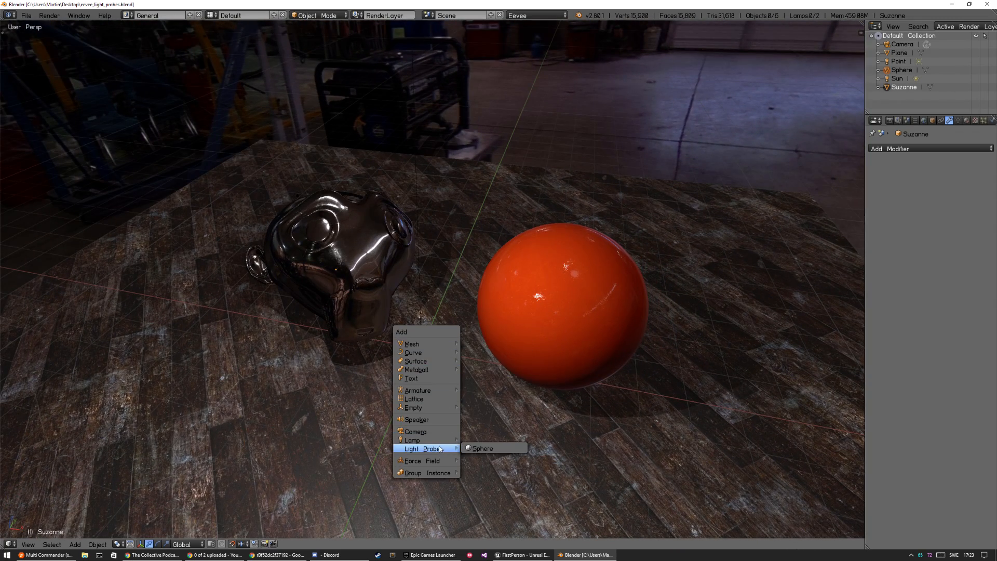
- Replace the existing light probe with a new sphere light probe beside Suzanne
left_click(482, 448)
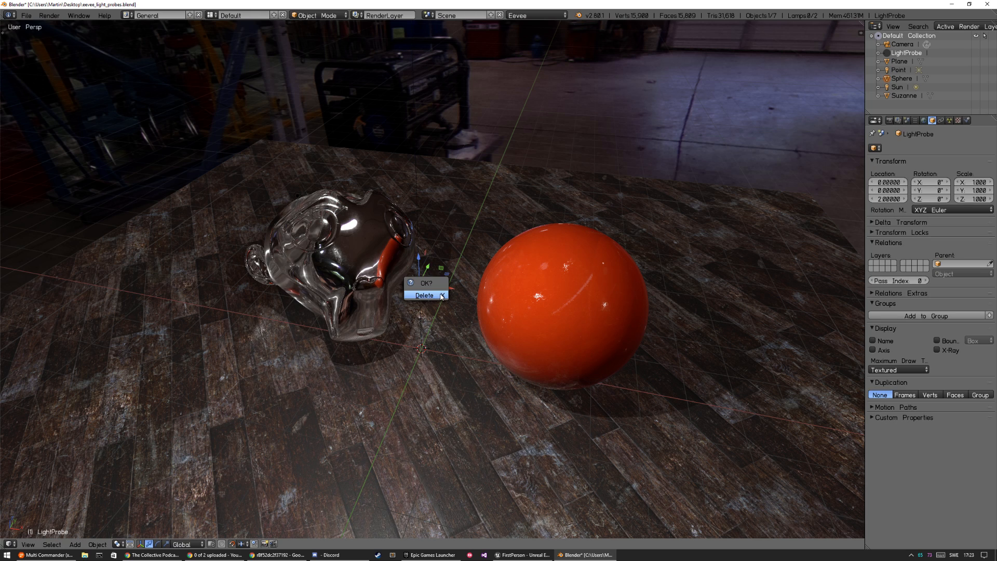
left_click(423, 295)
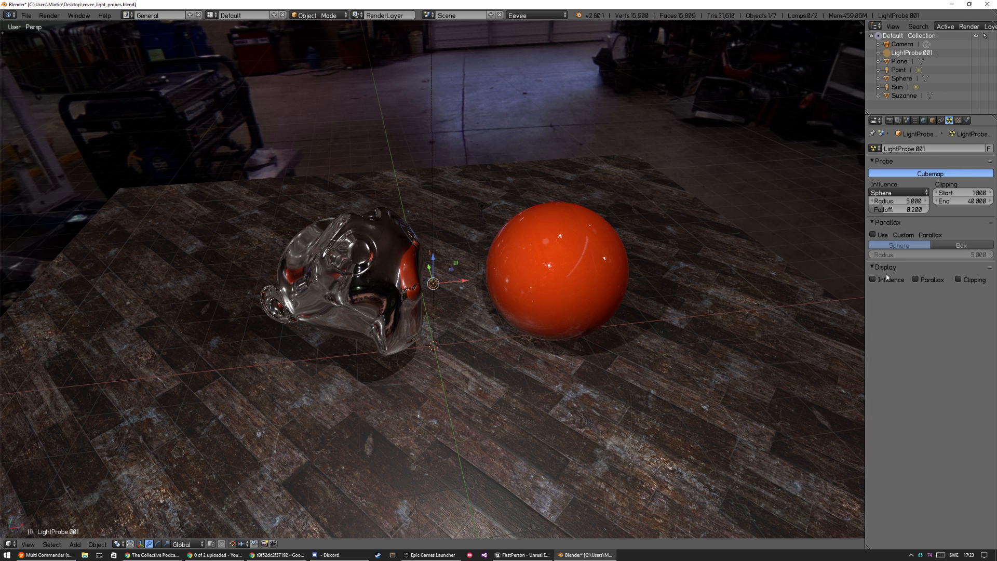
- Display the probe's influence volume, set its radius to 30, and select the probe
left_click(872, 280)
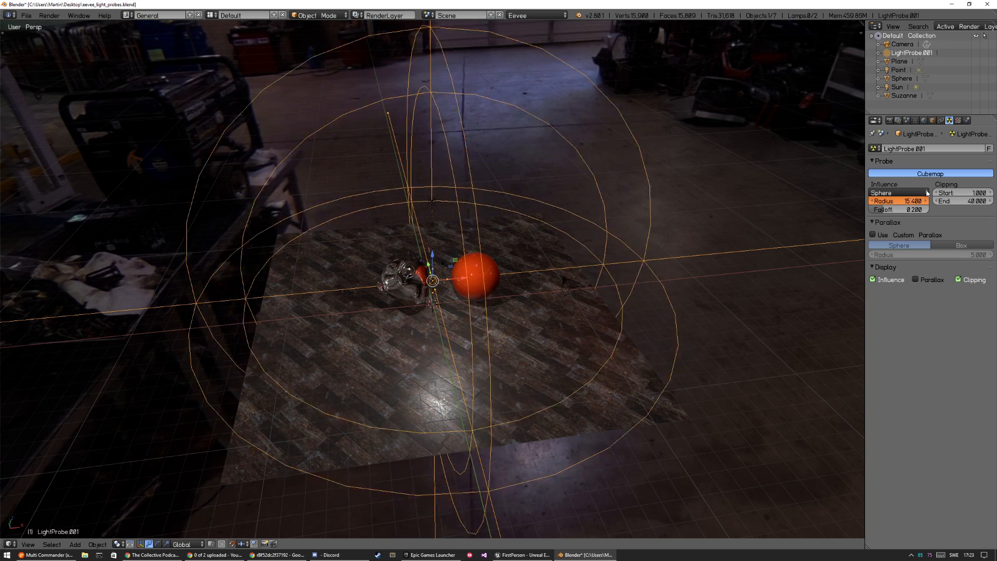
left_click_drag(922, 201, 903, 201)
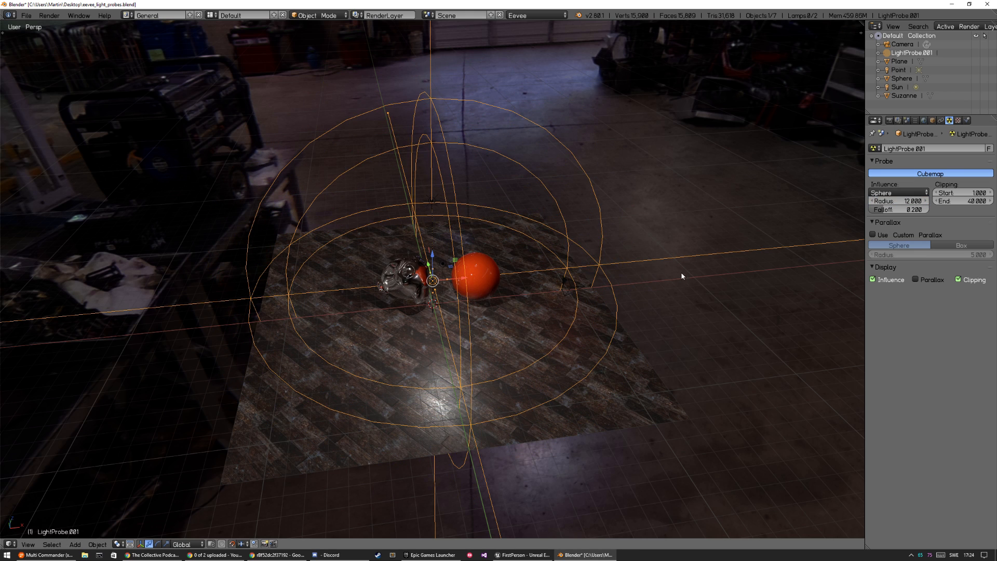
left_click(898, 200)
type("30")
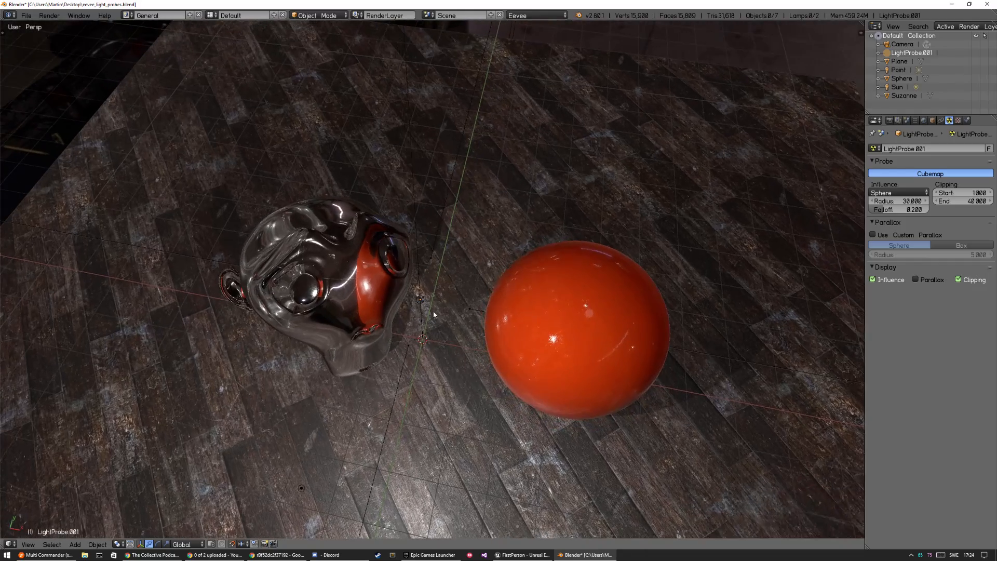
left_click(419, 299)
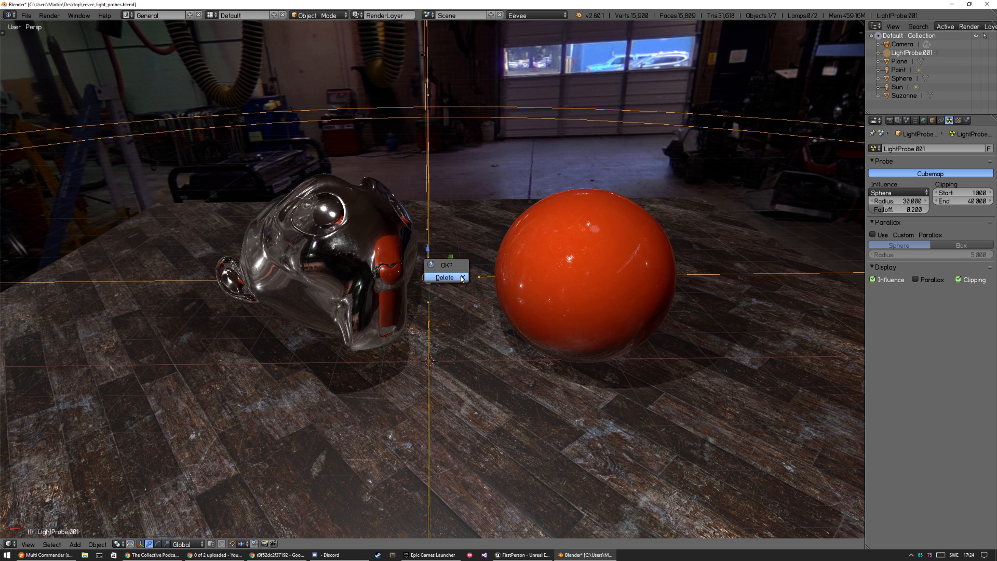
left_click(444, 278)
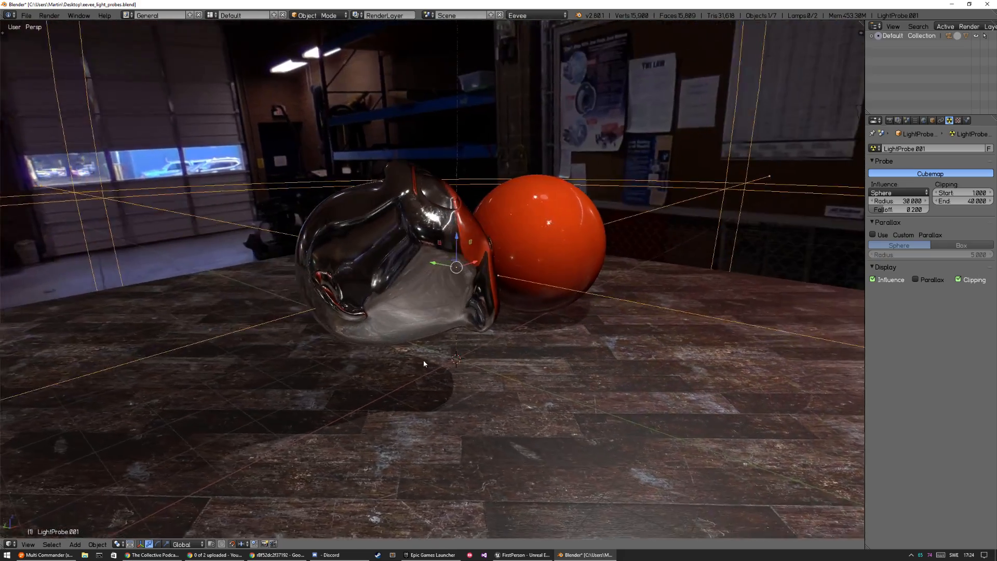
left_click_drag(424, 362, 471, 372)
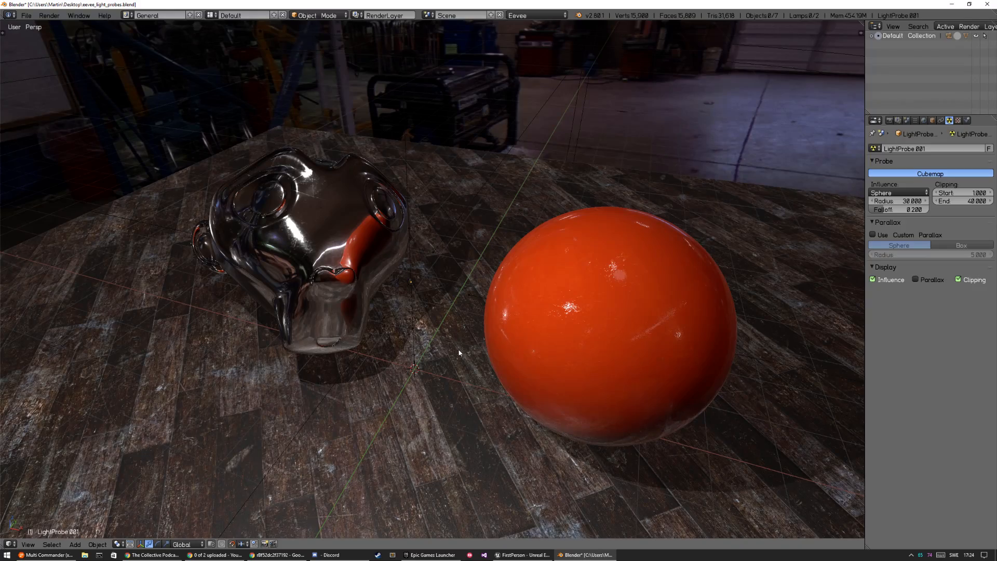
left_click_drag(459, 353, 419, 343)
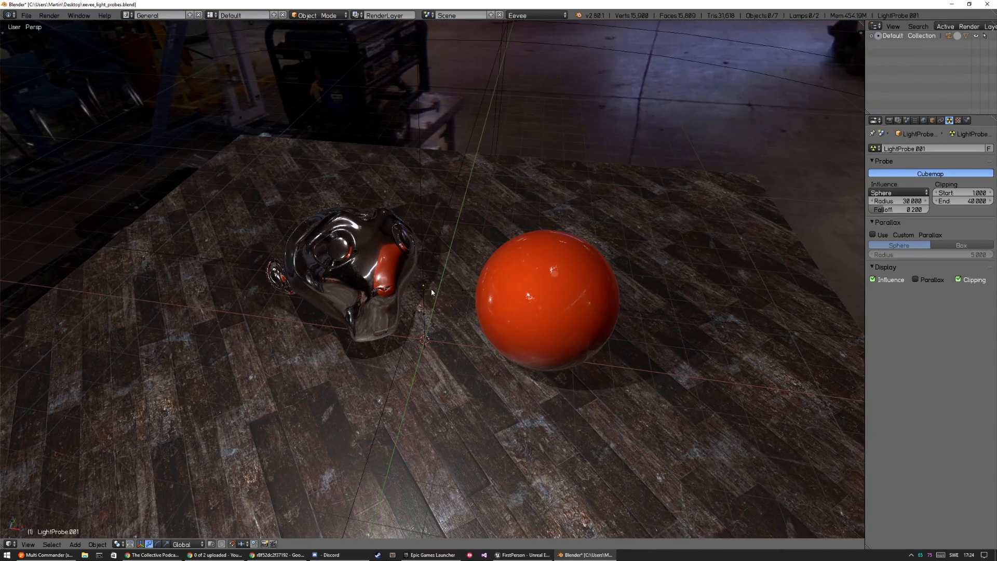
left_click(423, 286)
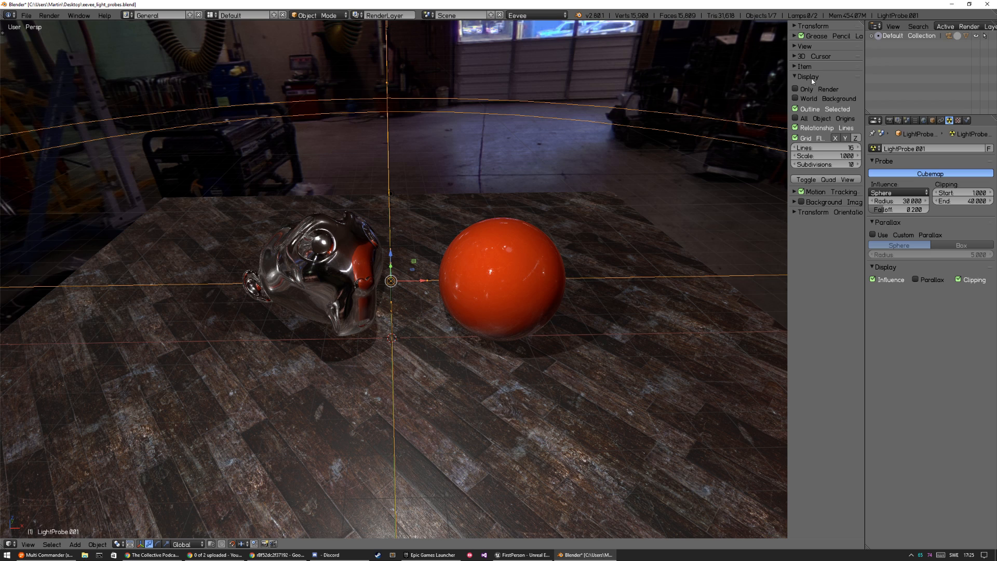
- Collapse the Display panel in the viewport sidebar
left_click(805, 45)
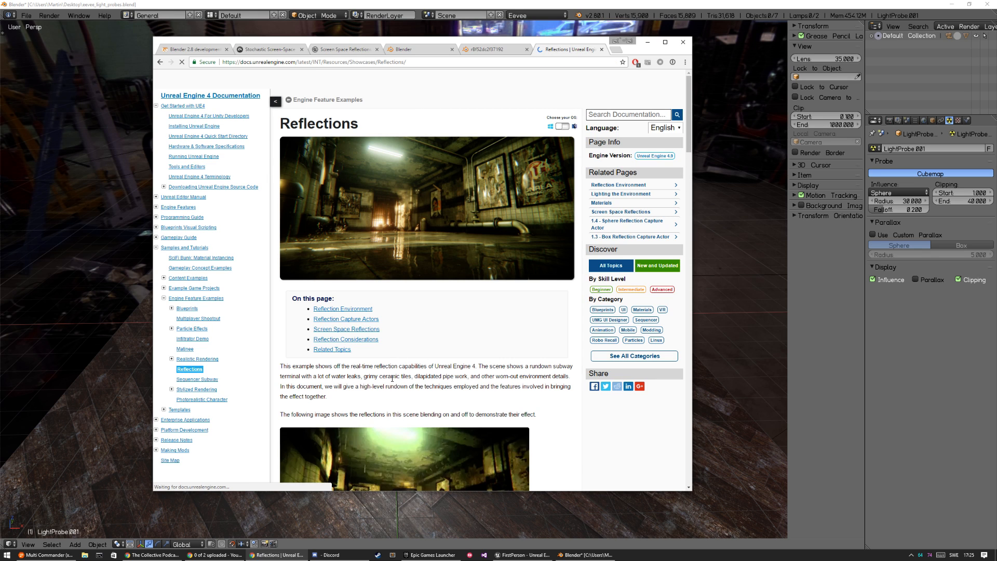
- Read the UE4 Reflections page's large-radius capture description, then return to Blender
scroll("down", 3)
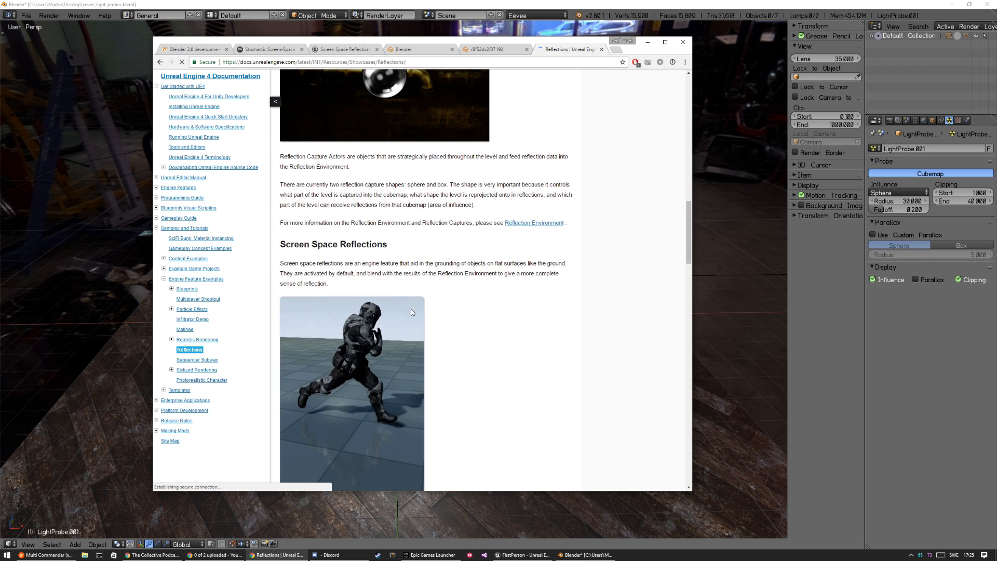
scroll("down", 3)
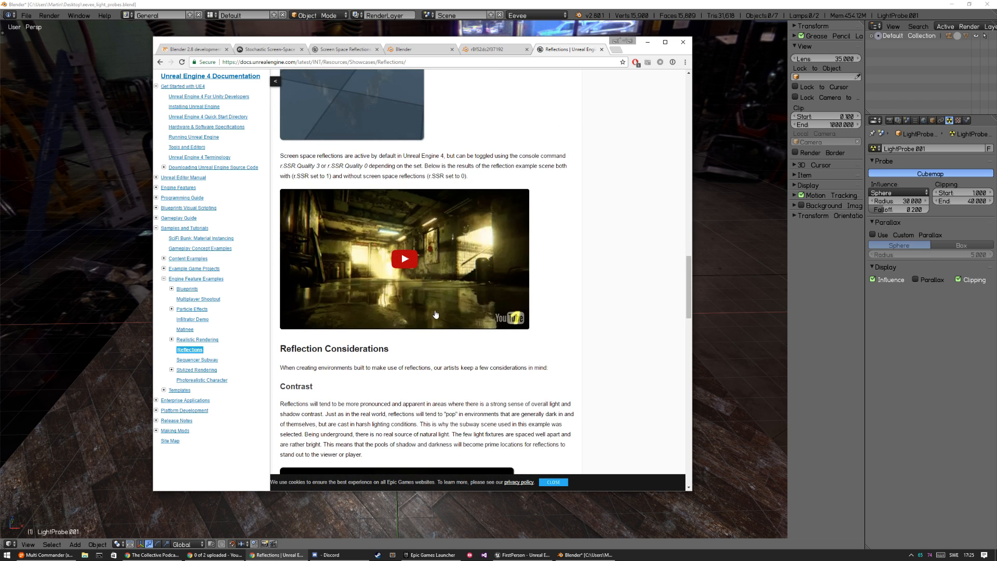
scroll("down", 3)
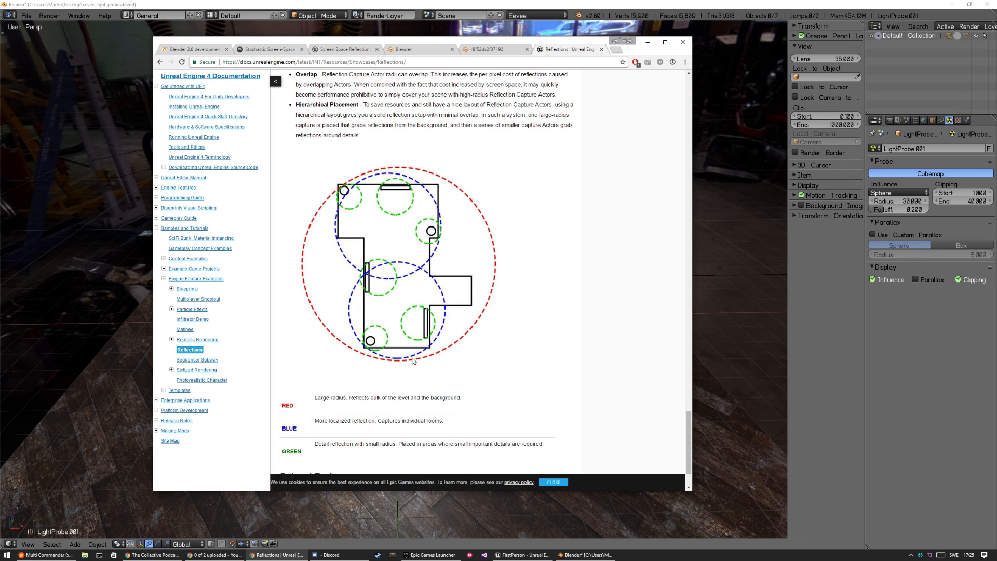
mouse_move(422, 345)
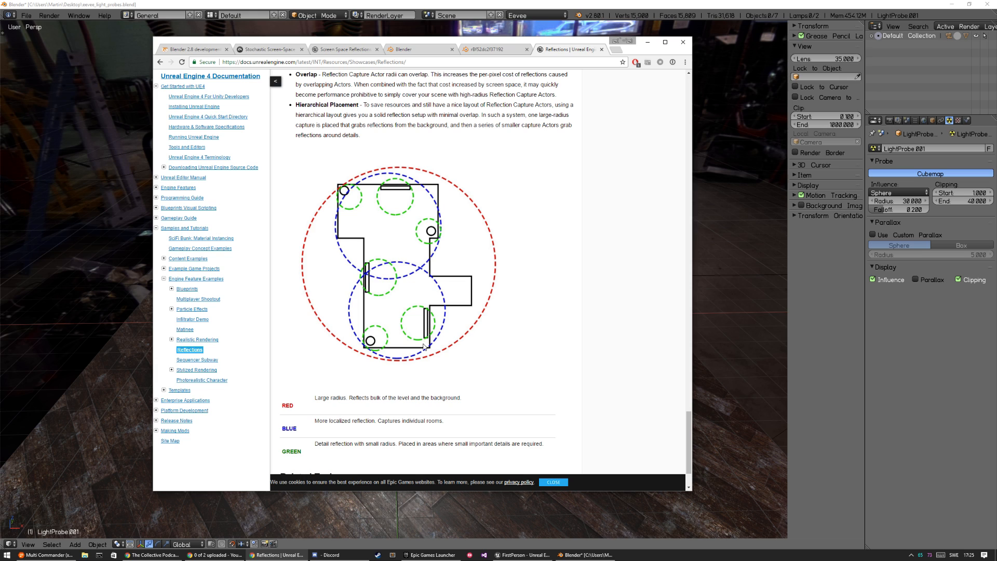
left_click_drag(315, 398, 429, 398)
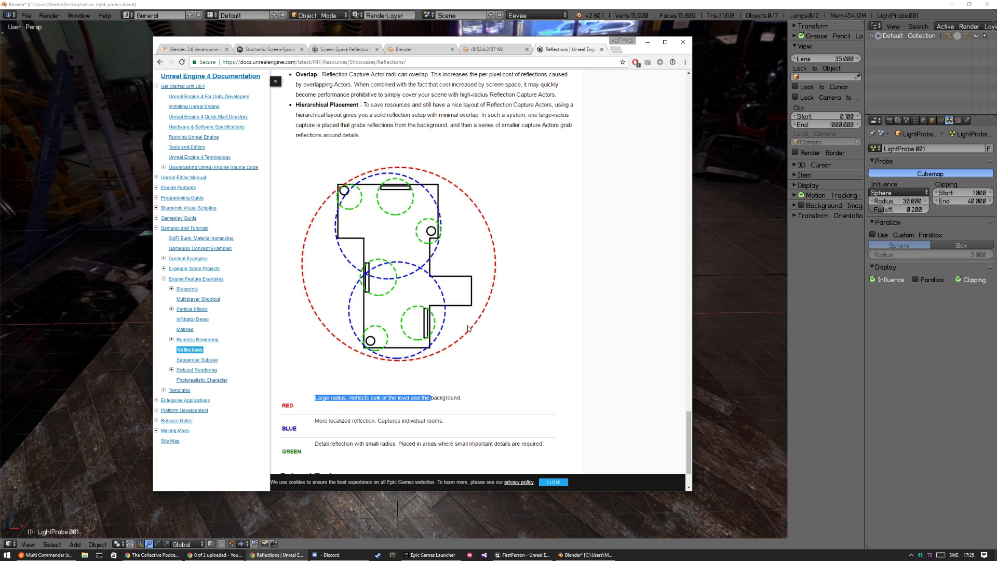
mouse_move(532, 535)
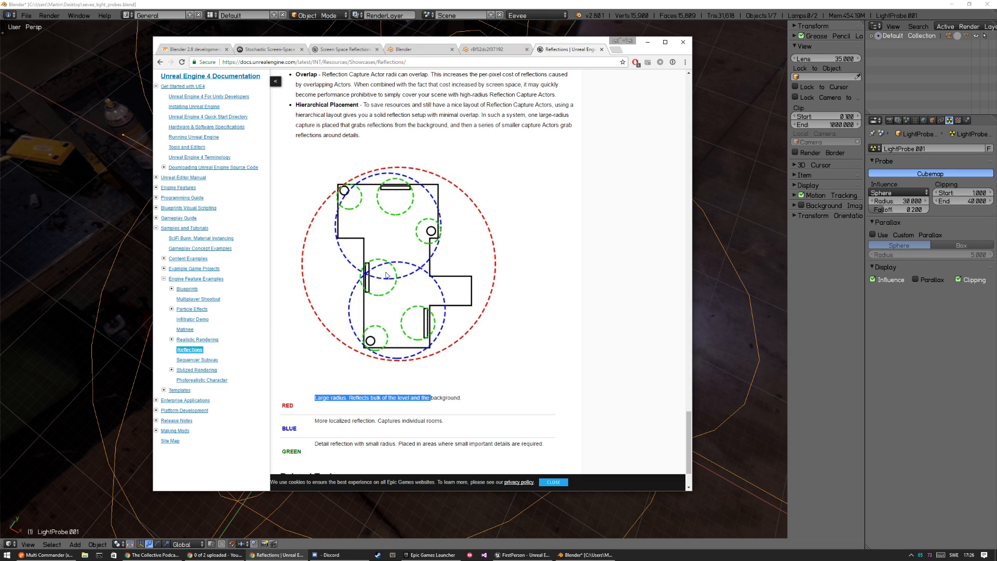
mouse_move(413, 365)
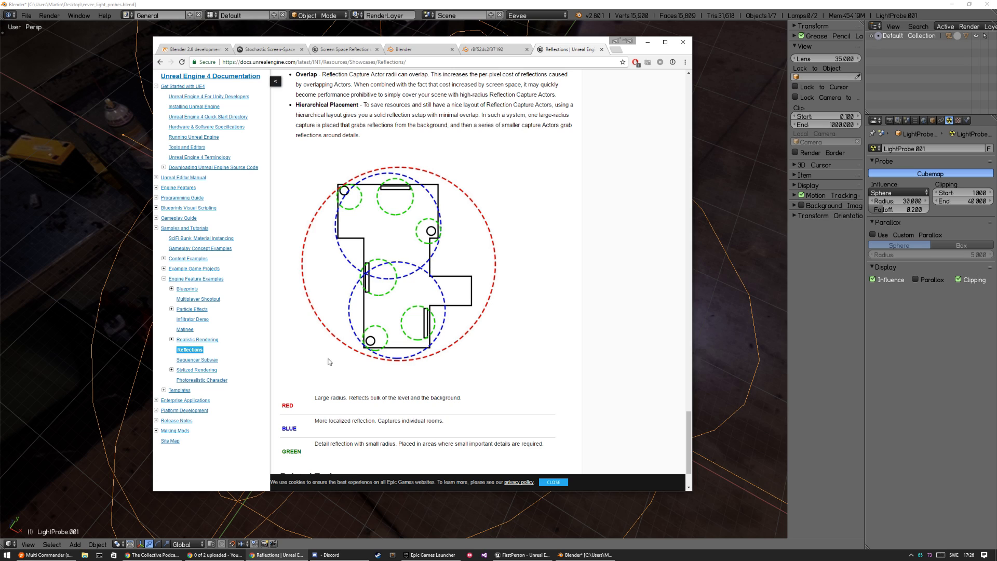
mouse_move(394, 190)
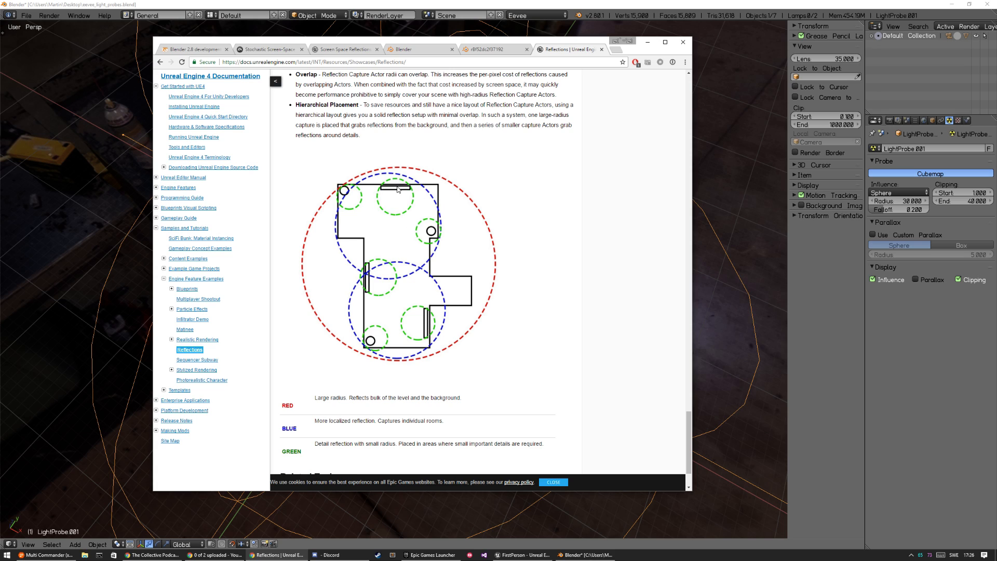
mouse_move(379, 250)
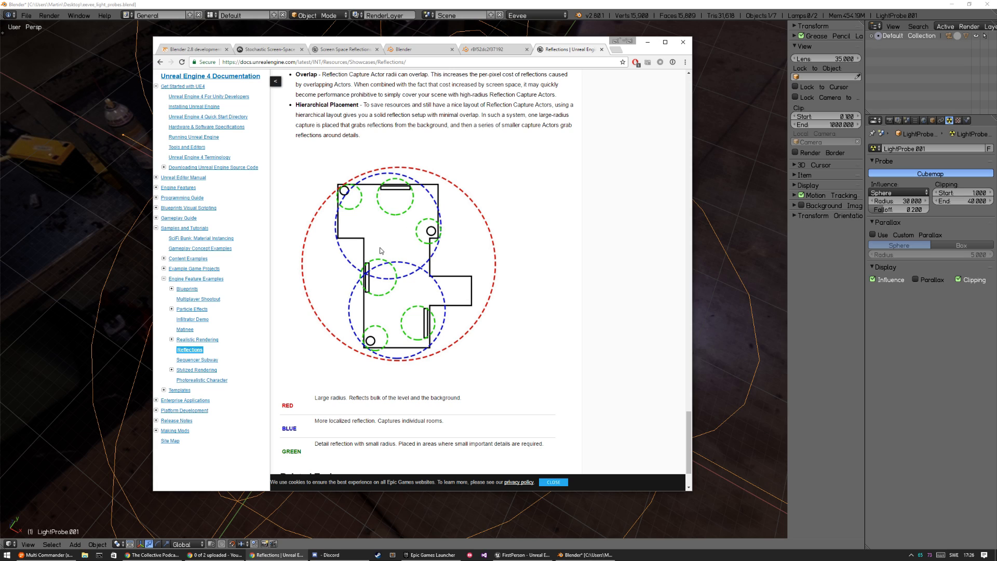
mouse_move(350, 369)
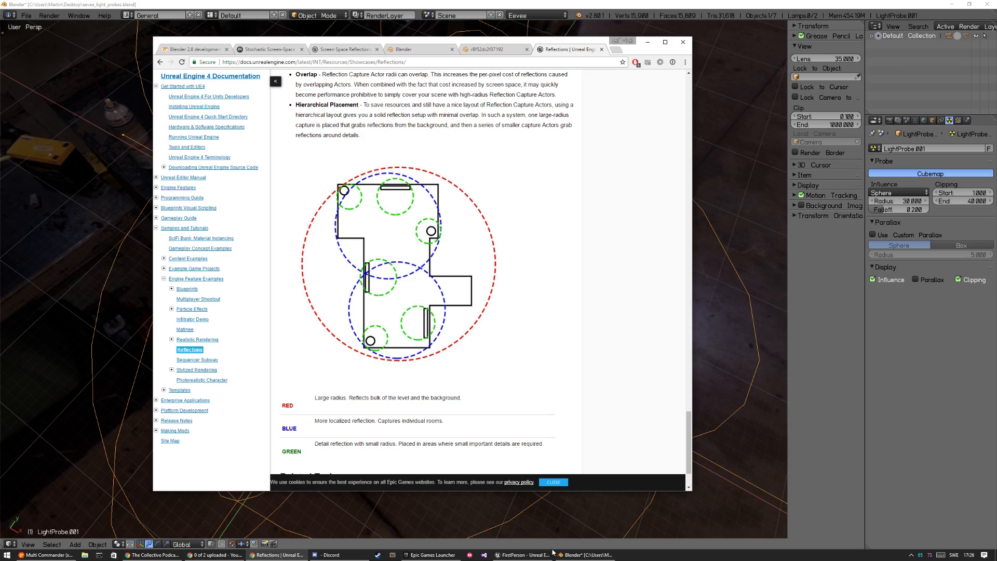
left_click(582, 555)
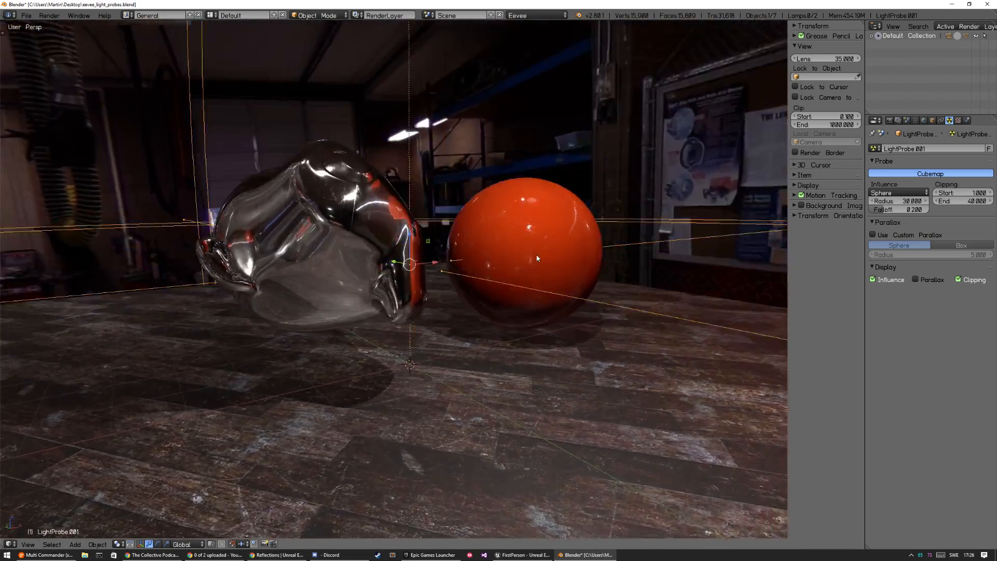
- Orbit around the chrome Suzanne and orange sphere to reveal the garage
left_click_drag(537, 258, 349, 284)
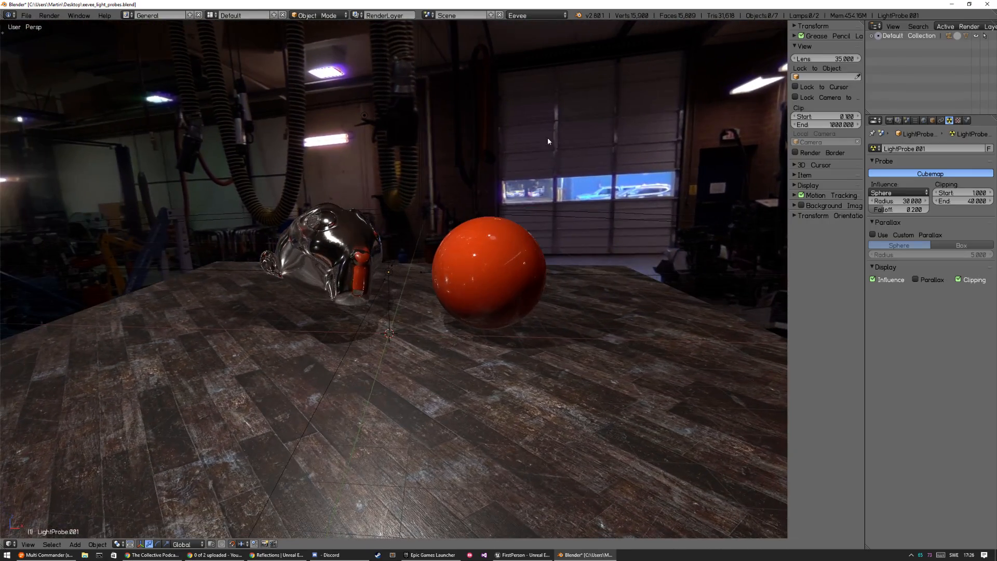
left_click_drag(548, 141, 437, 246)
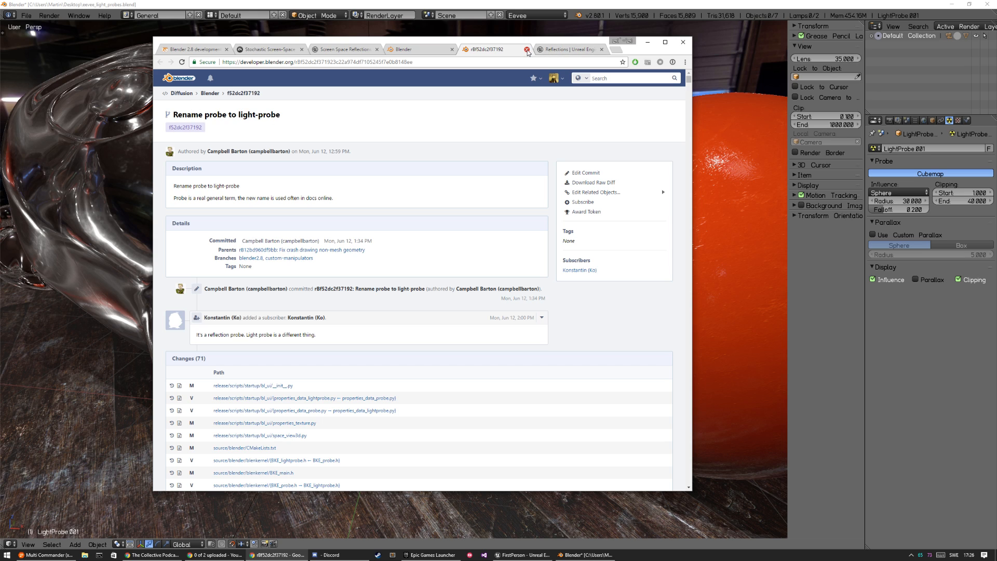
- Close the probe-rename commit tab and the builder.blender.org download tab
left_click(494, 48)
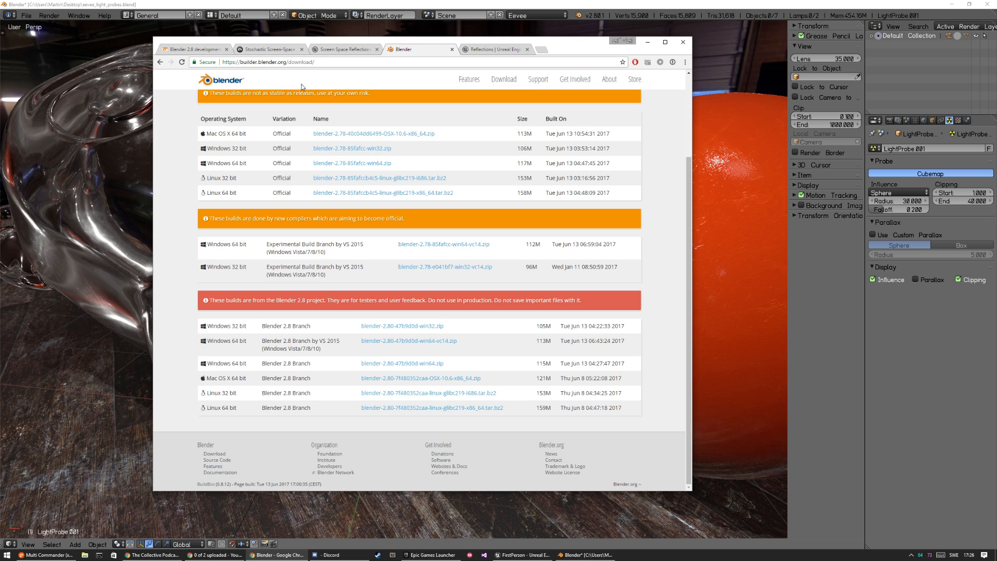
mouse_move(235, 373)
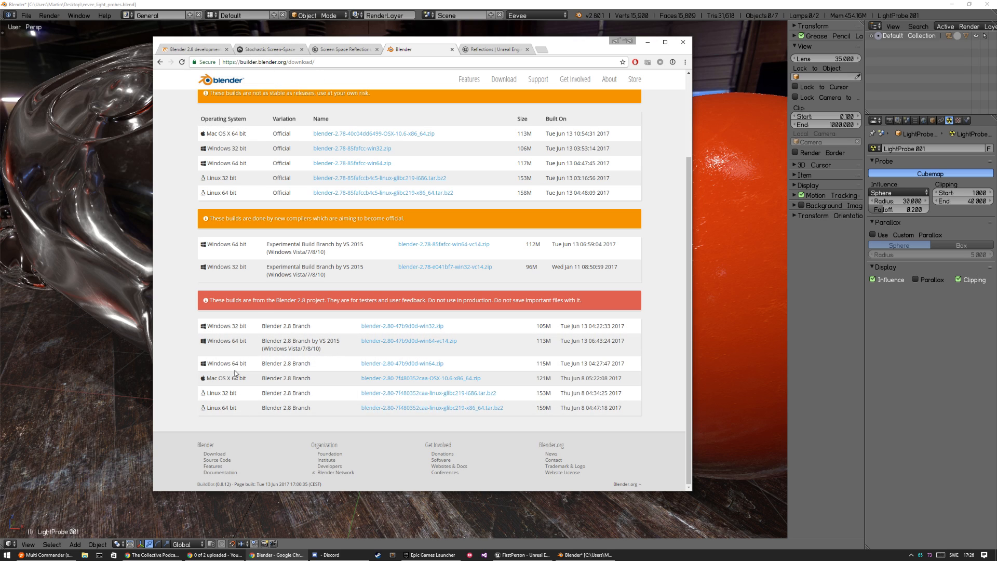
mouse_move(237, 320)
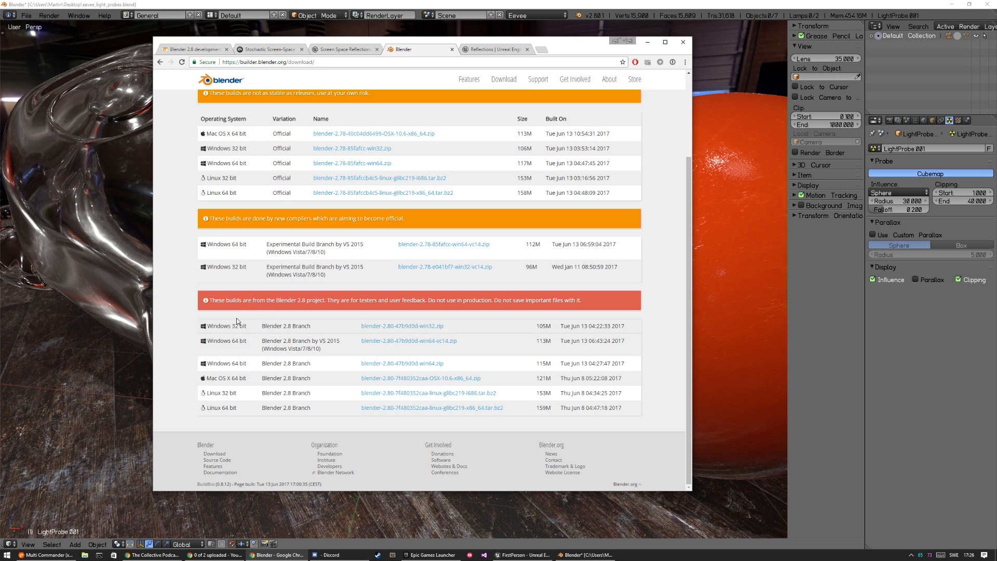
left_click(471, 49)
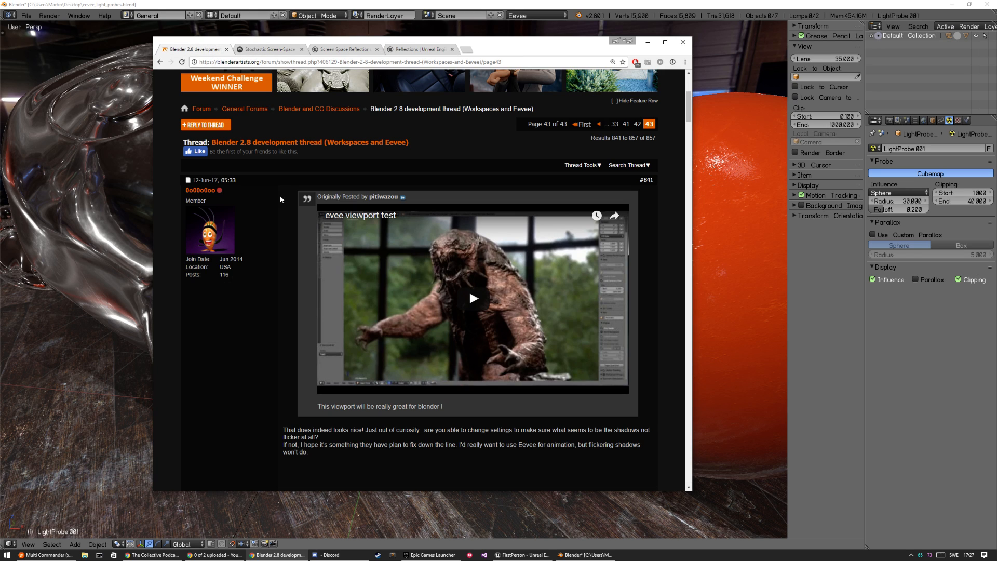
- Skim the Eevee viewport test video, then pause the Real-time Rendering in Eevee clip at 1:09
left_click(472, 298)
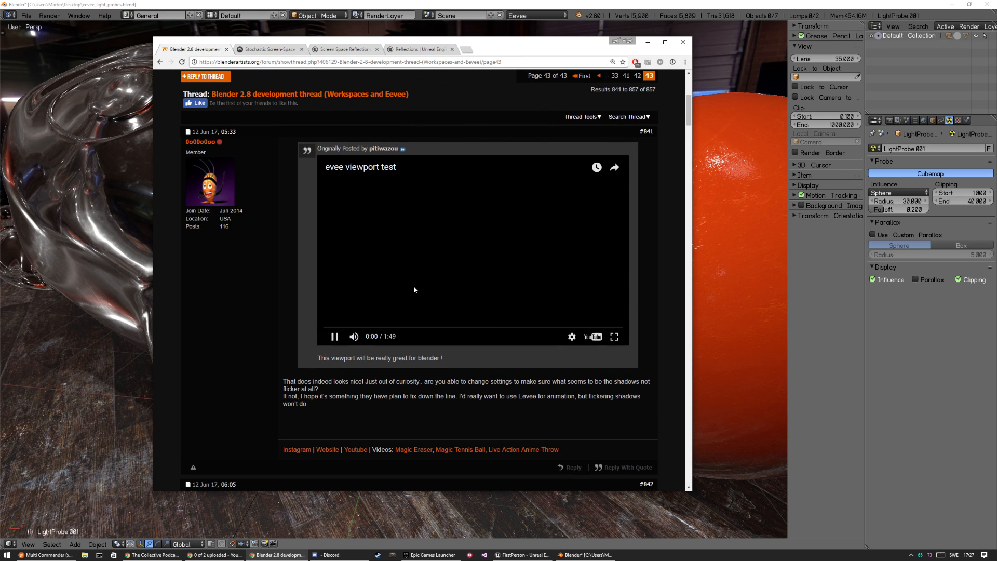
left_click(417, 328)
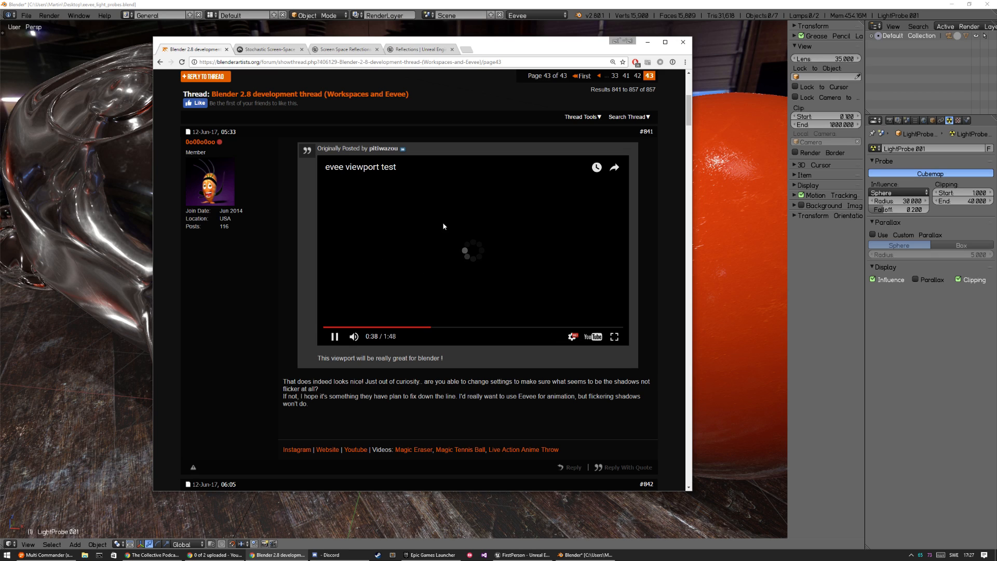
scroll("down", 3)
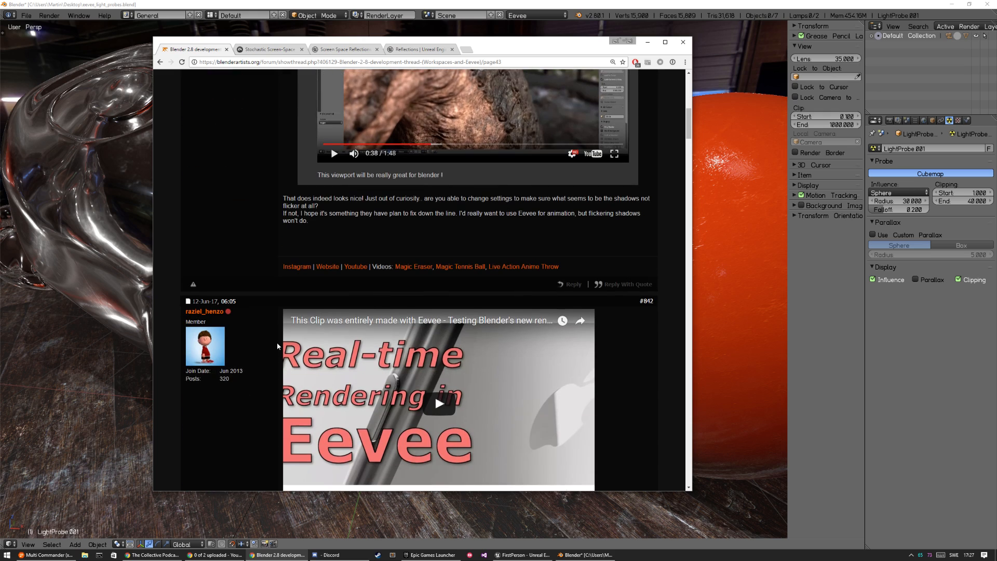
scroll("down", 3)
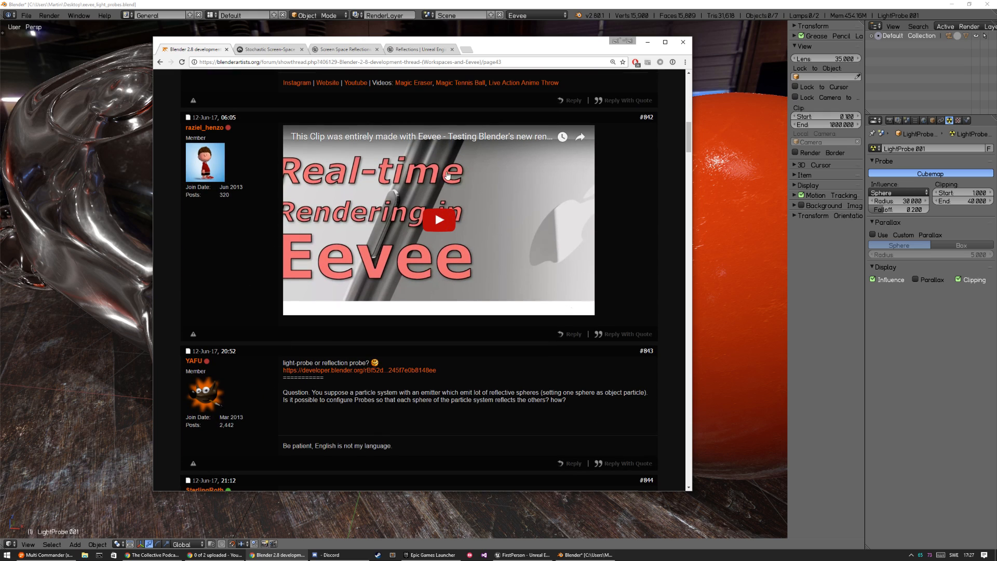
left_click(438, 219)
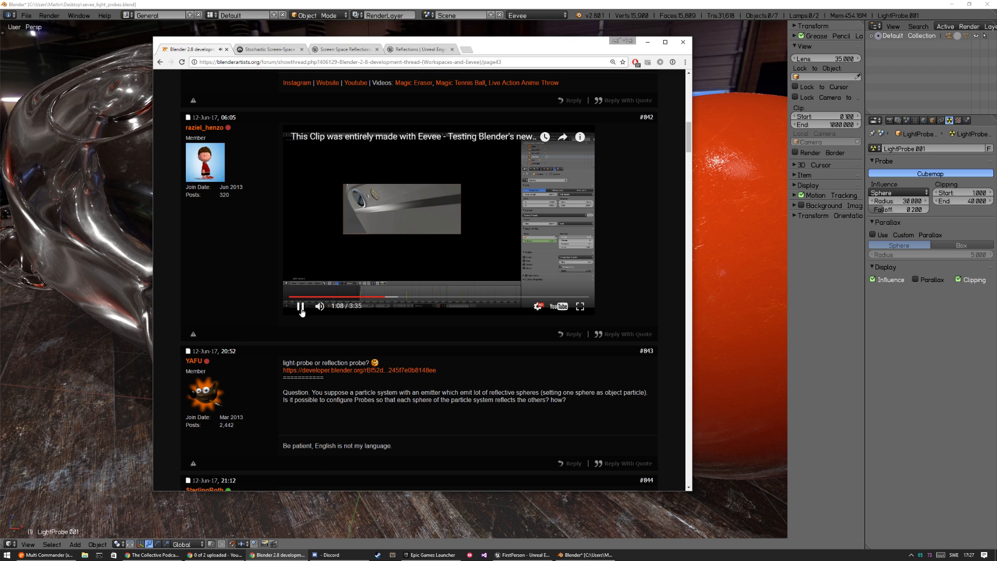
left_click(299, 306)
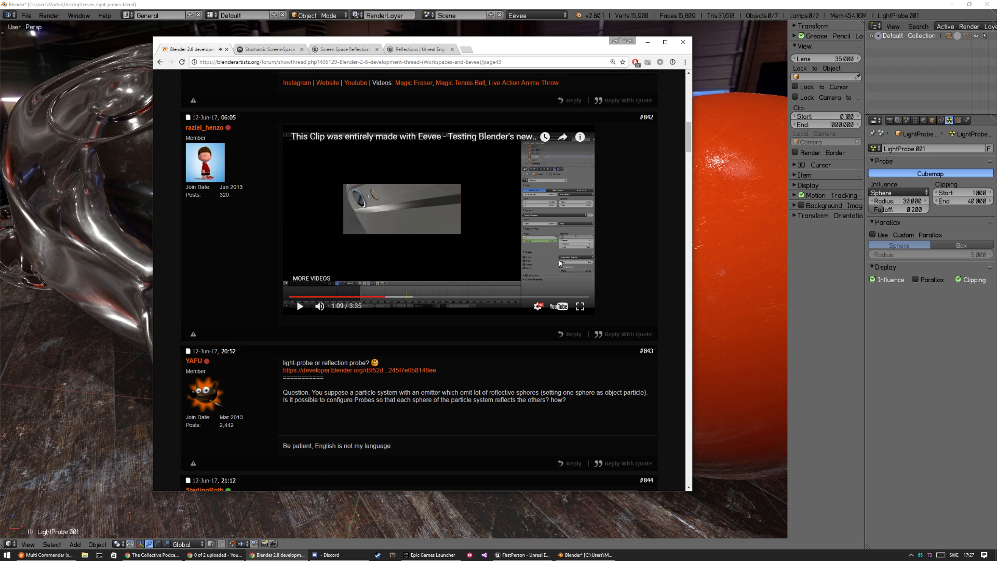
scroll("down", 3)
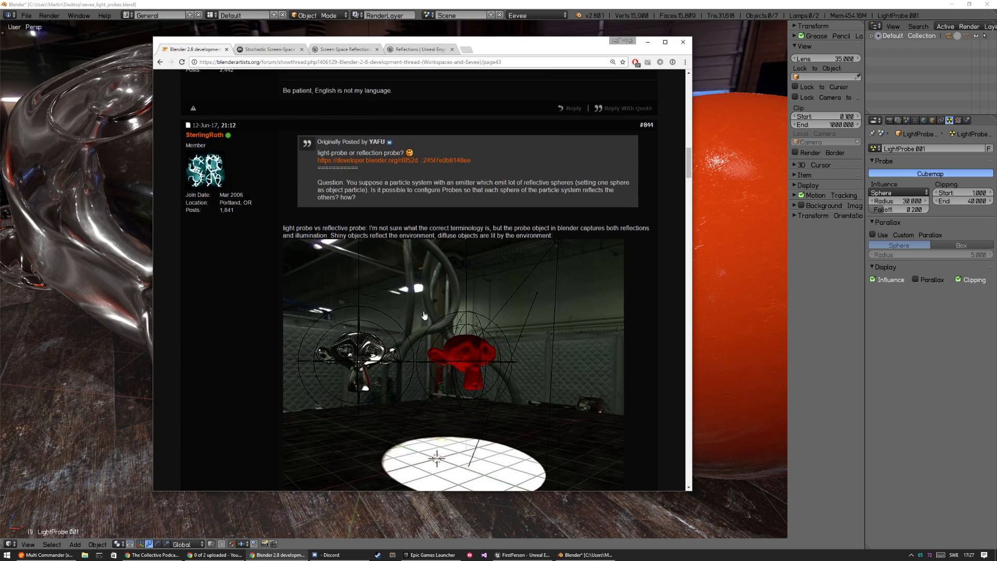
scroll("down", 3)
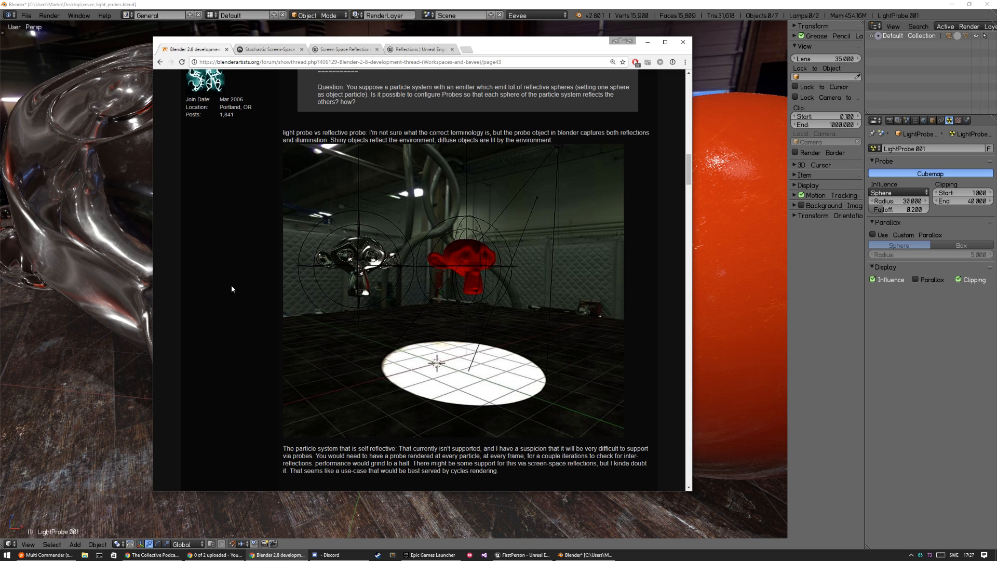
mouse_move(480, 283)
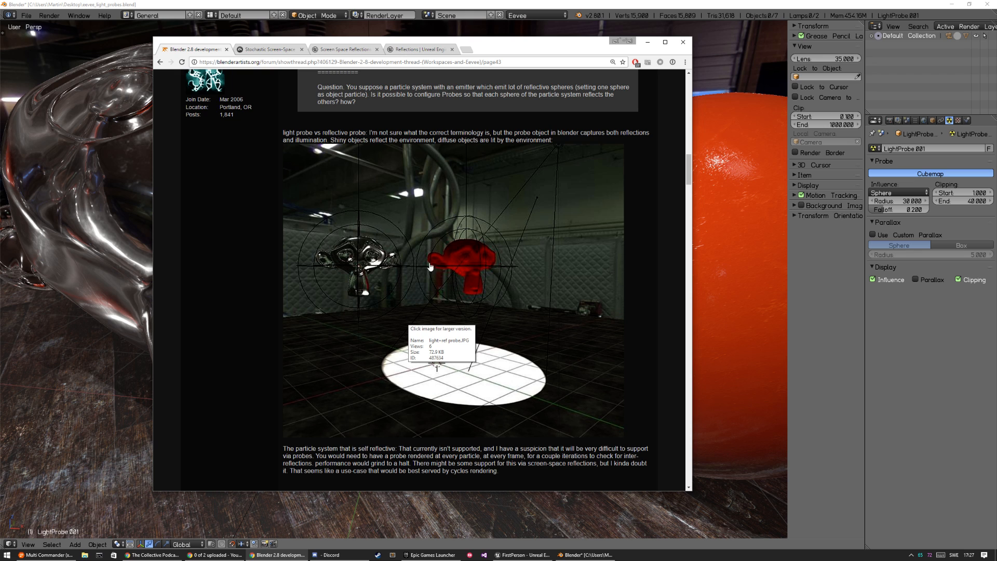
scroll("down", 3)
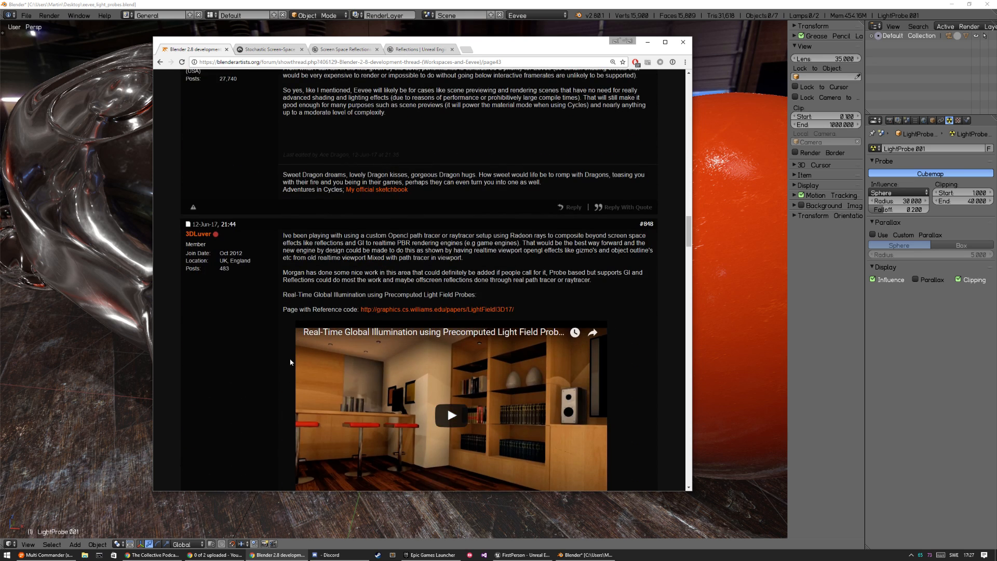
scroll("down", 3)
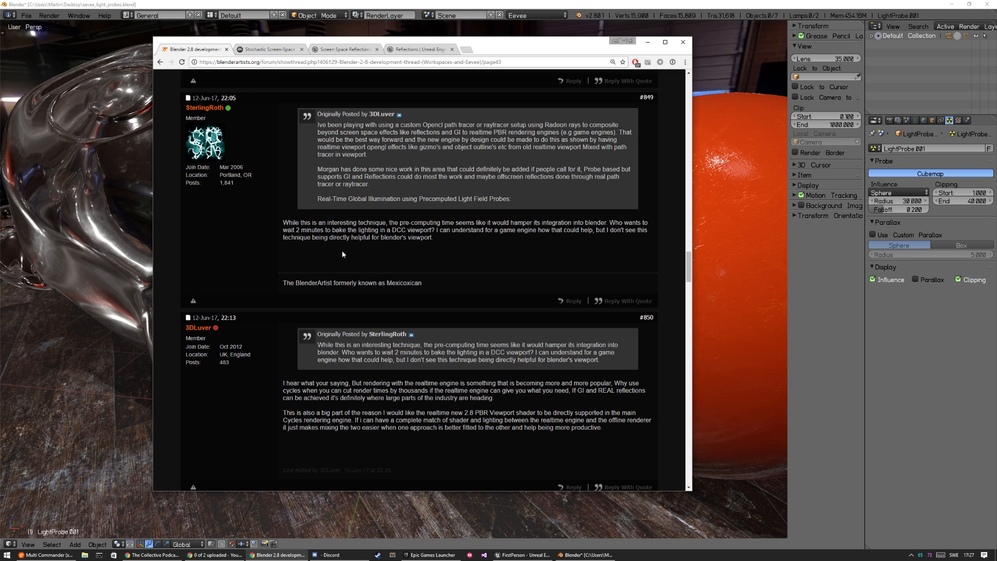
scroll("down", 3)
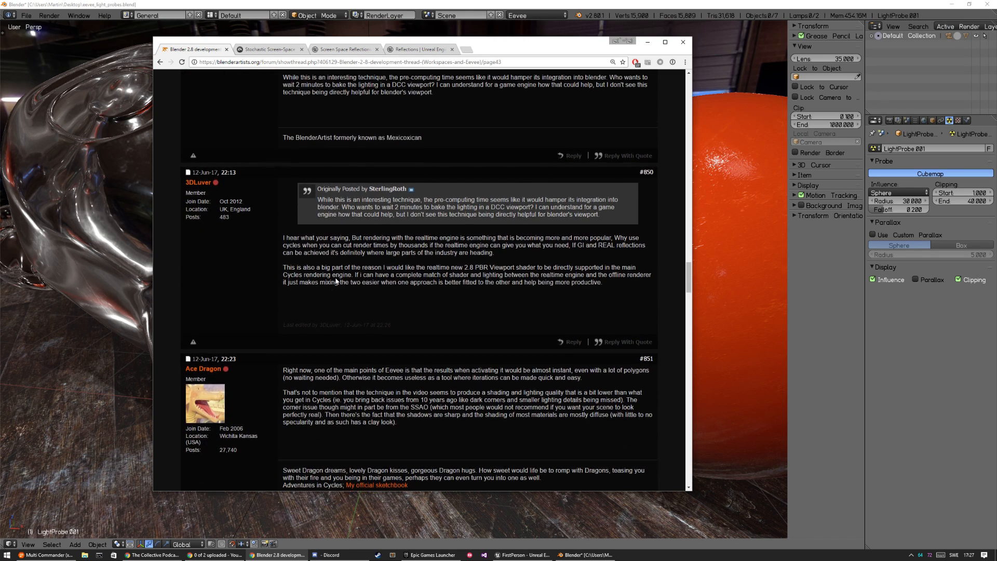
scroll("down", 3)
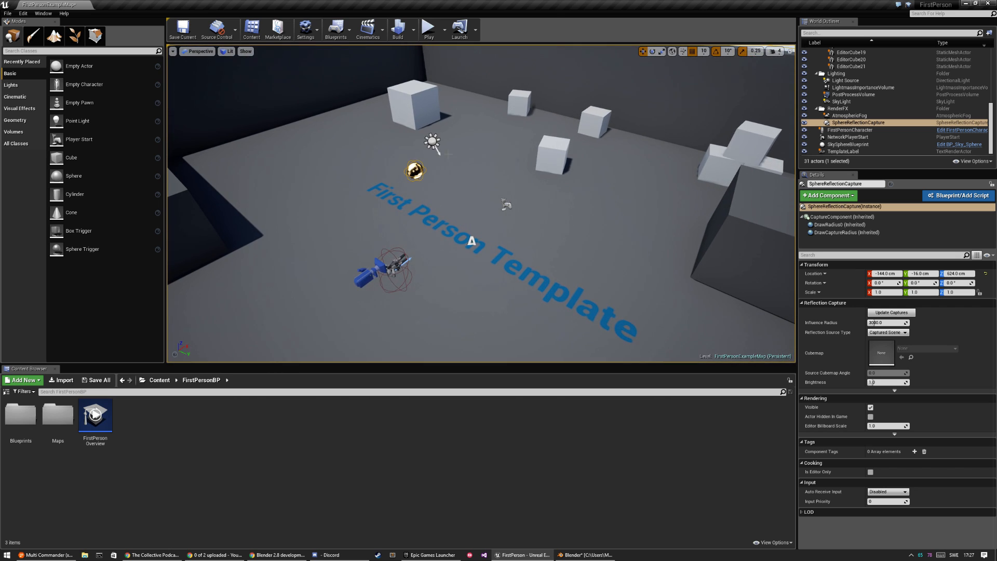
- Place another point light from the Lights mode and show the Build options
left_click(11, 85)
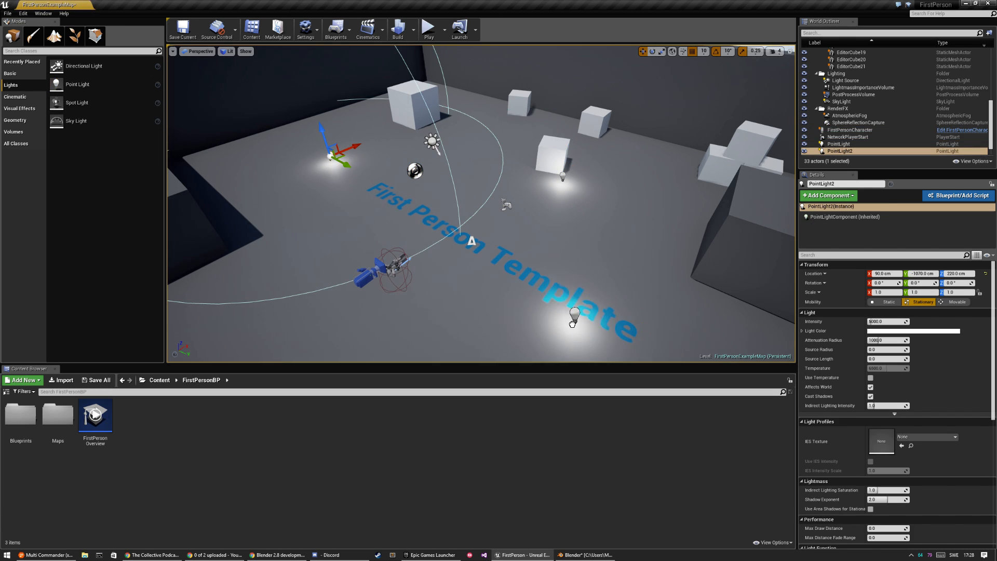
left_click(428, 28)
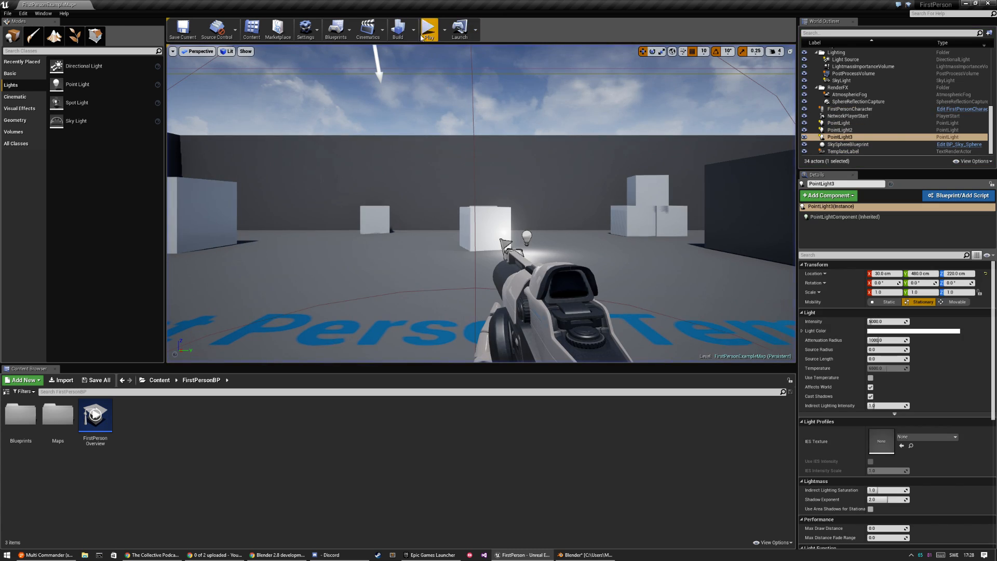
left_click(398, 29)
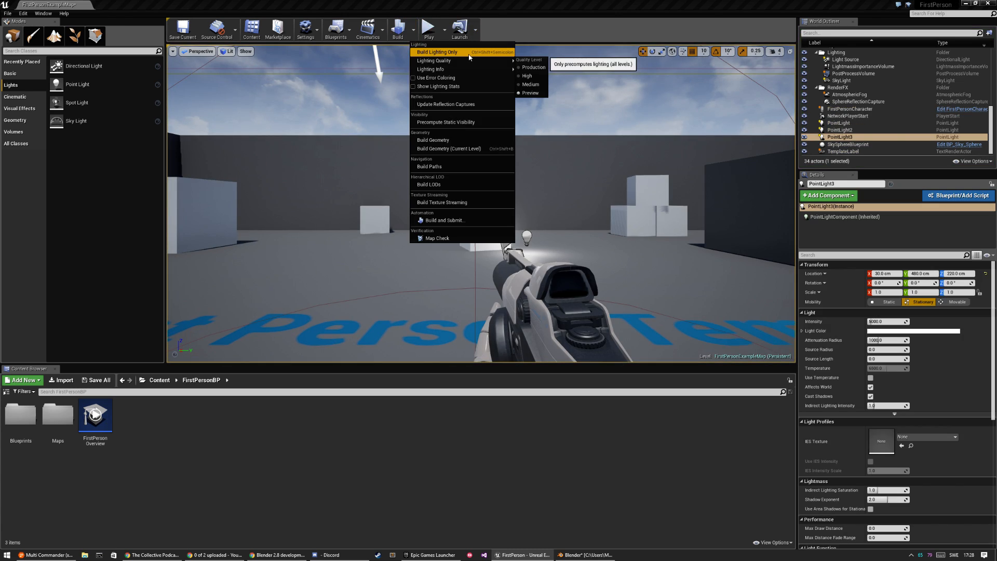
- Start a lighting-only build of the level
left_click(436, 51)
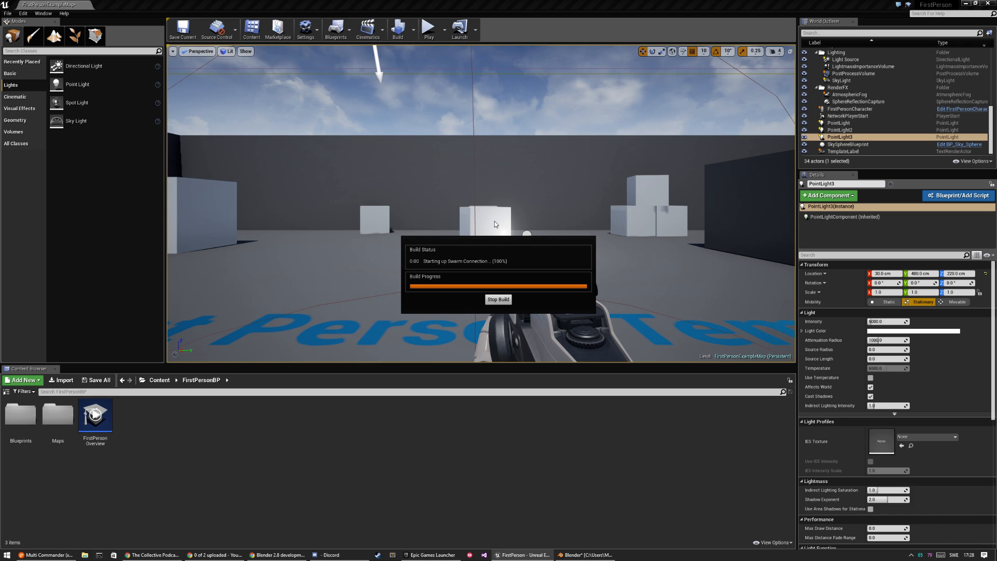
mouse_move(572, 233)
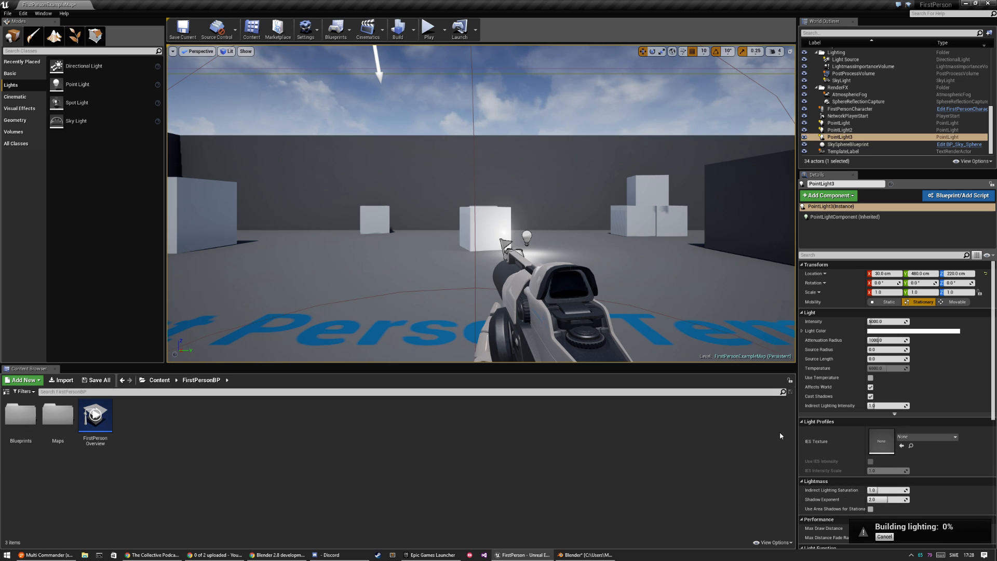
mouse_move(955, 532)
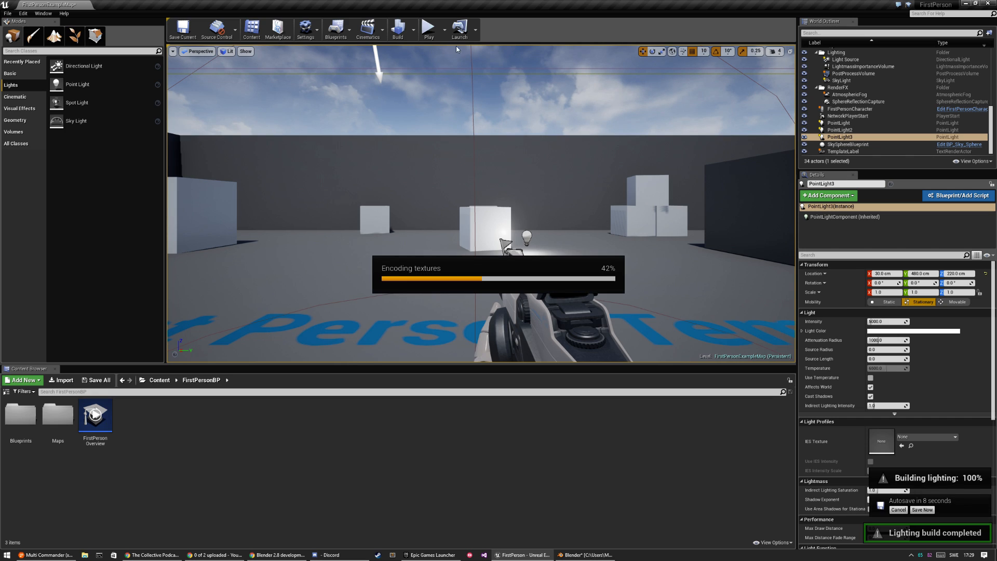
mouse_move(472, 126)
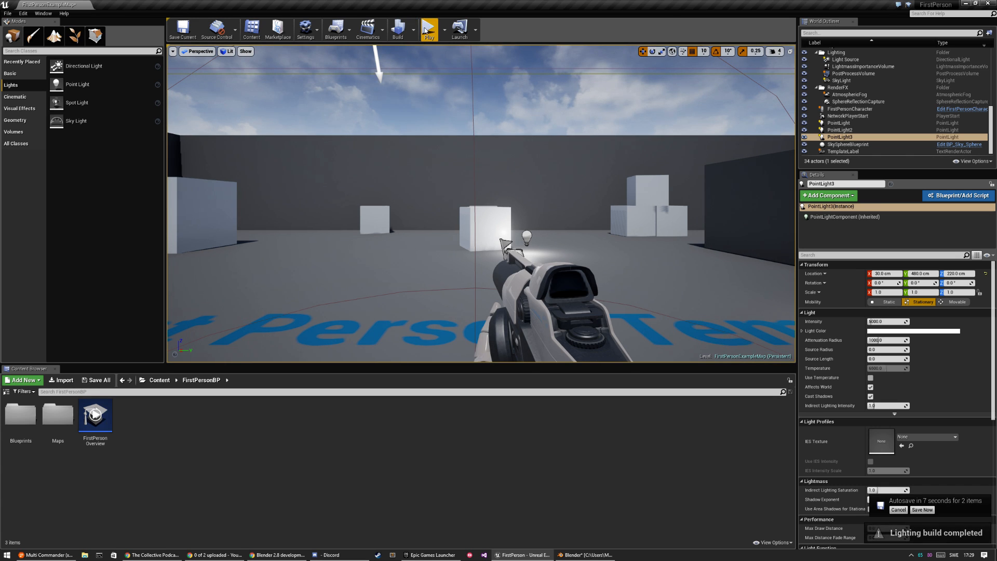
left_click(430, 30)
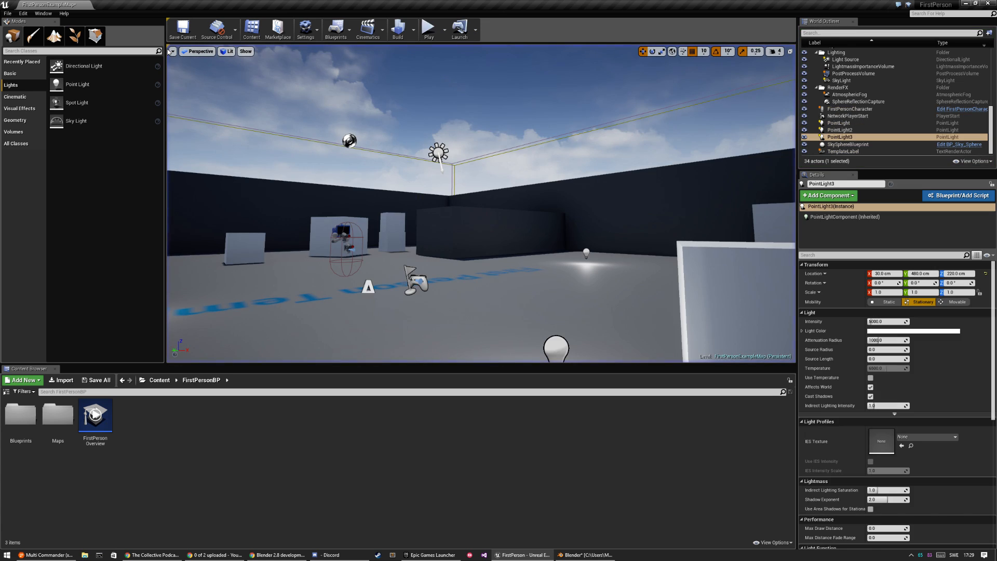
left_click(582, 555)
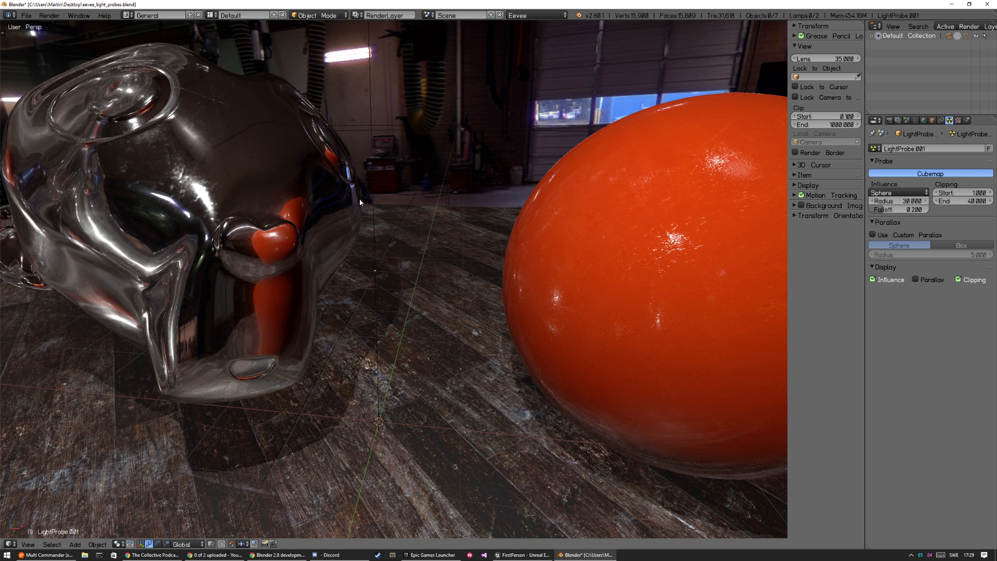
mouse_move(420, 377)
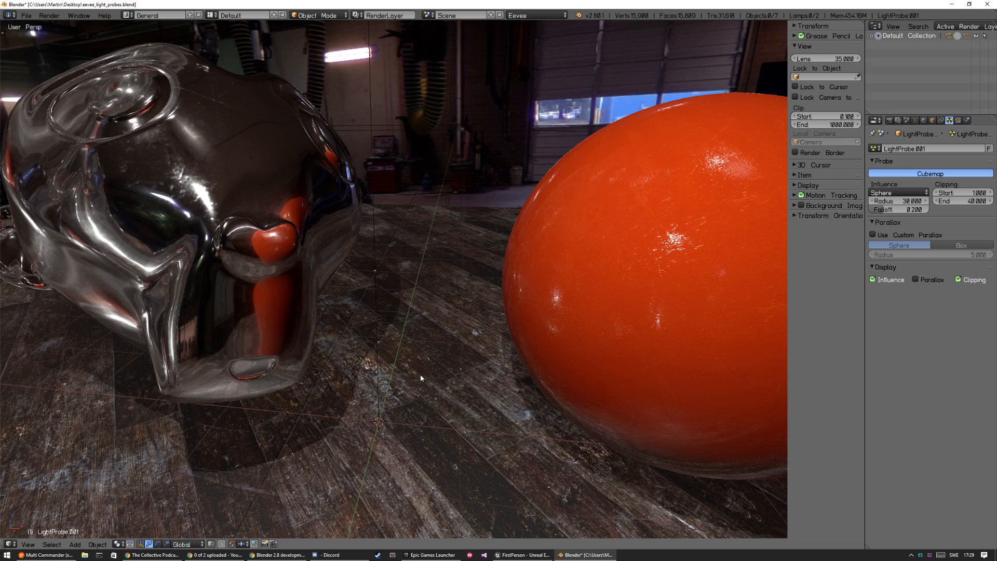
mouse_move(445, 306)
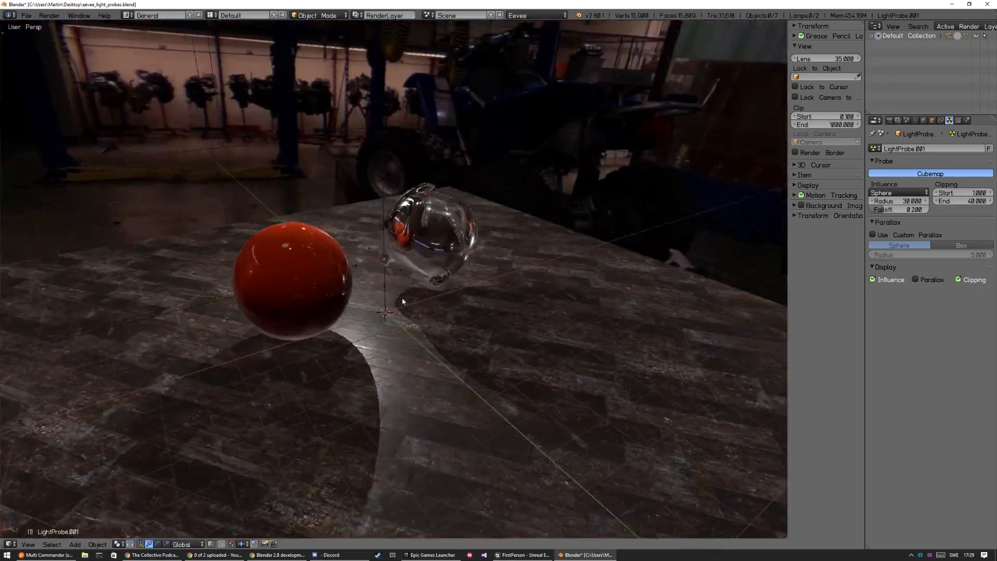
left_click_drag(400, 302, 483, 331)
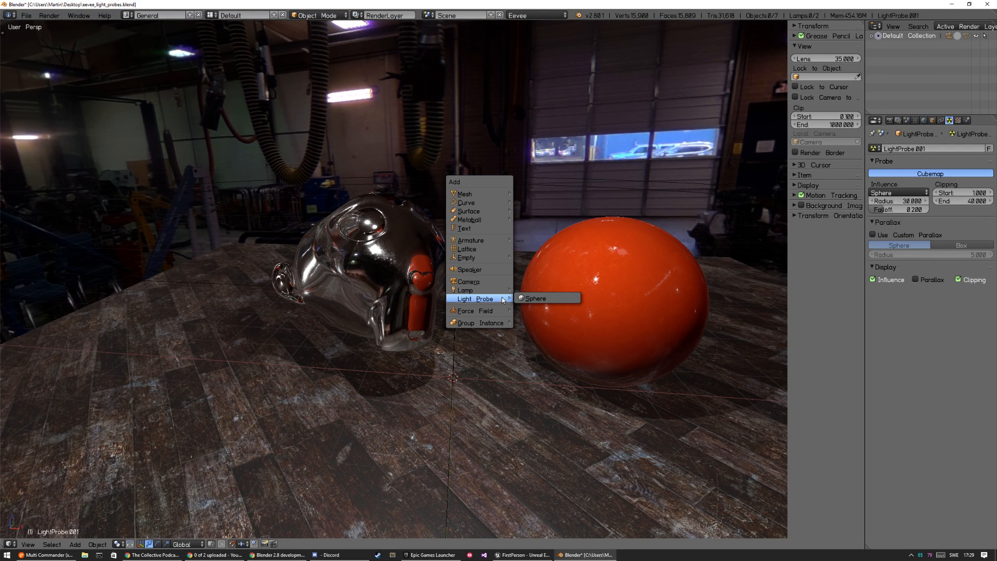
mouse_move(552, 309)
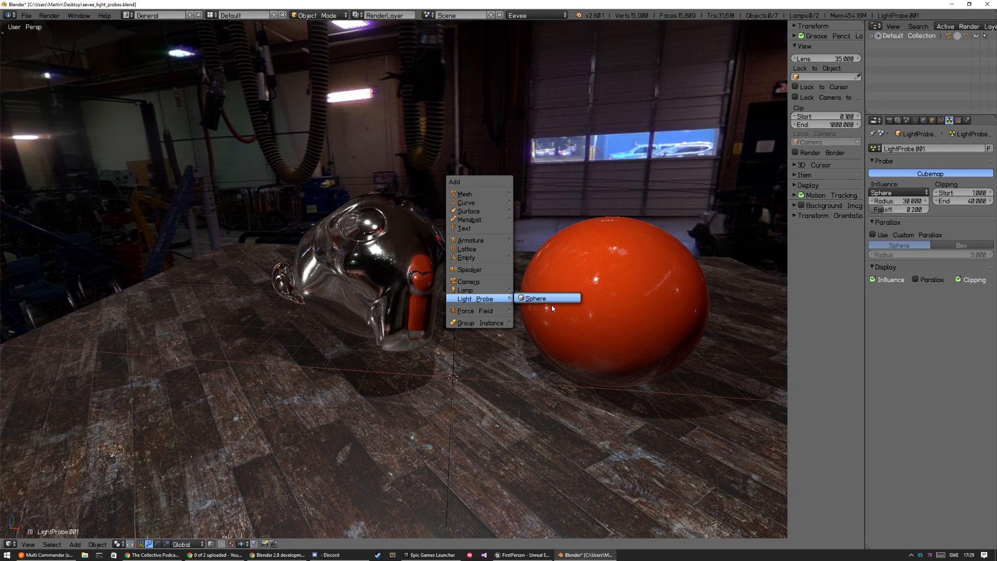
mouse_move(473, 310)
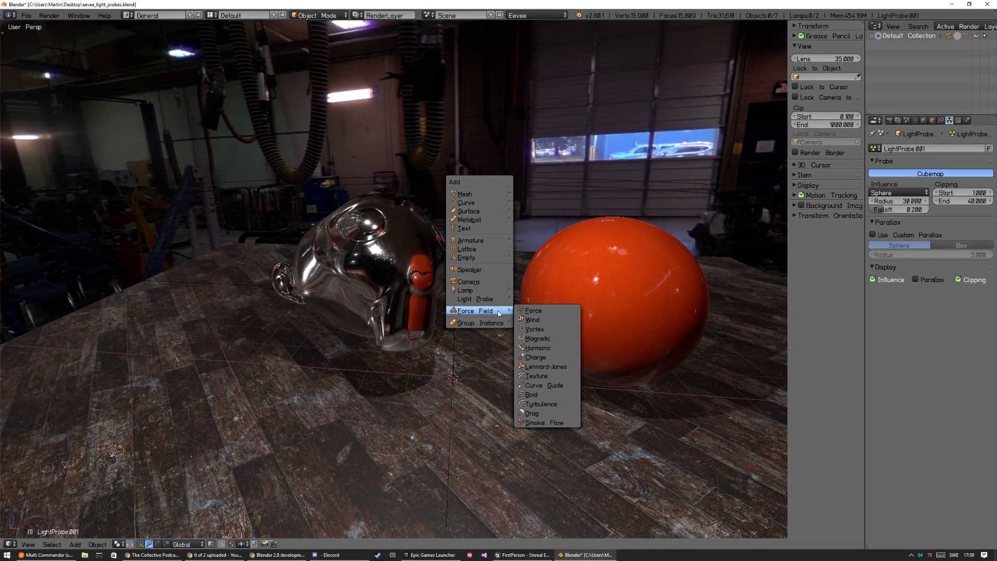
mouse_move(453, 313)
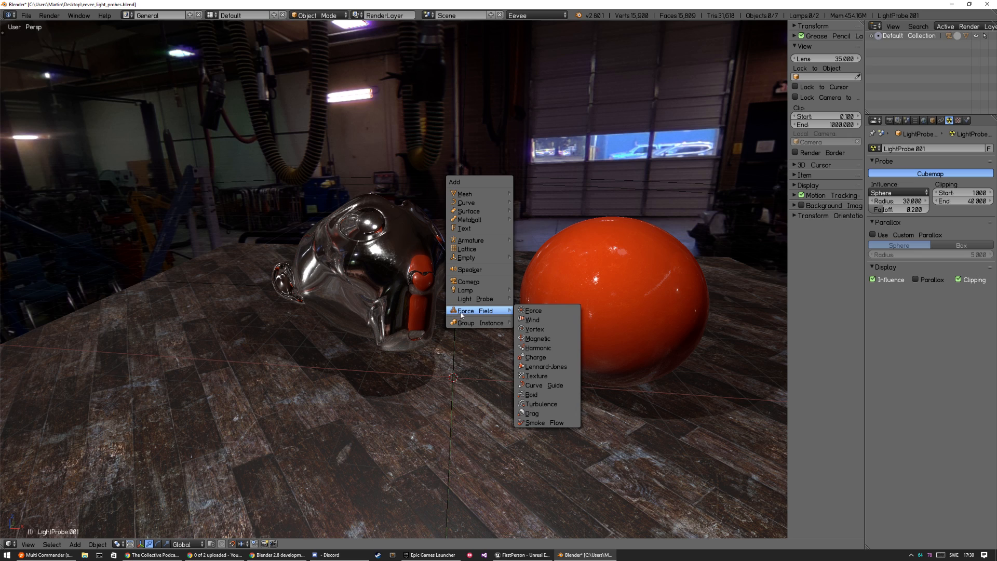
mouse_move(496, 340)
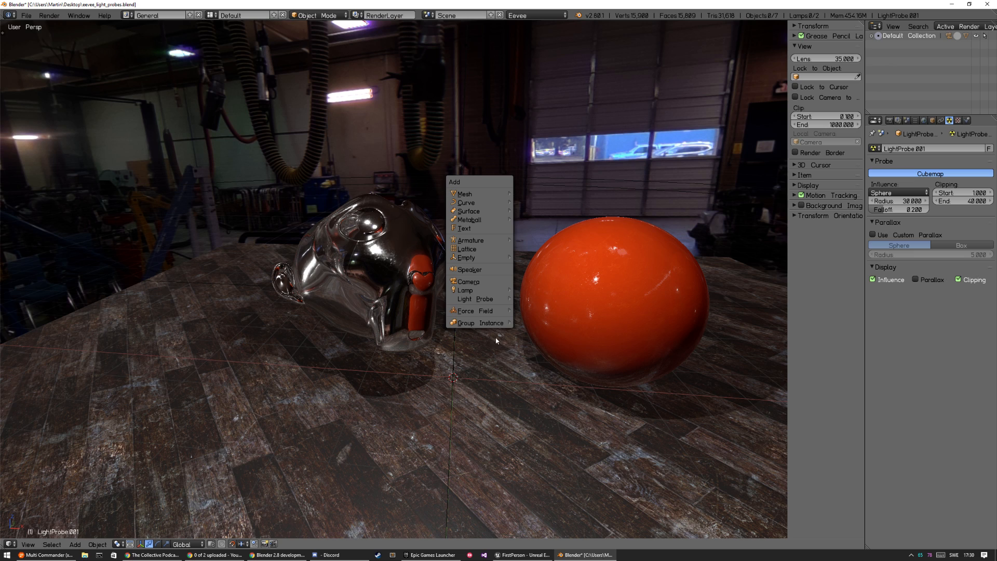
mouse_move(477, 299)
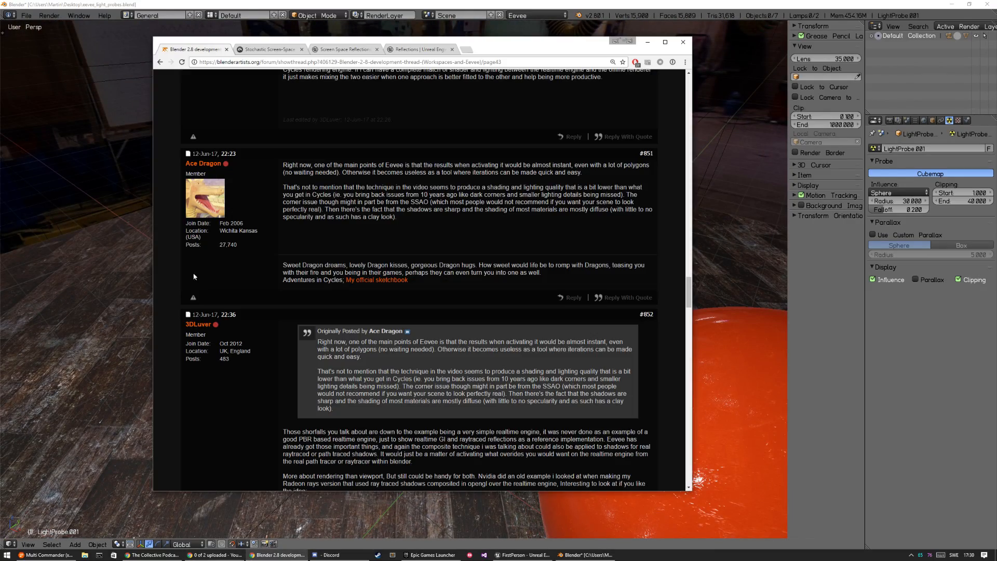
- Show the Frostbite Stochastic Screen-Space Reflections talk slides fullscreen
left_click(266, 49)
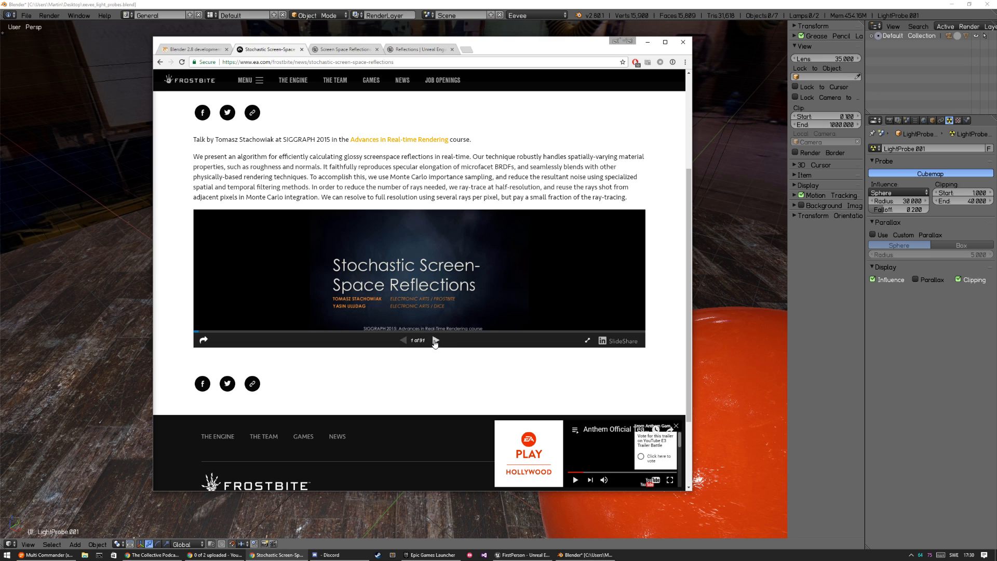
mouse_move(587, 342)
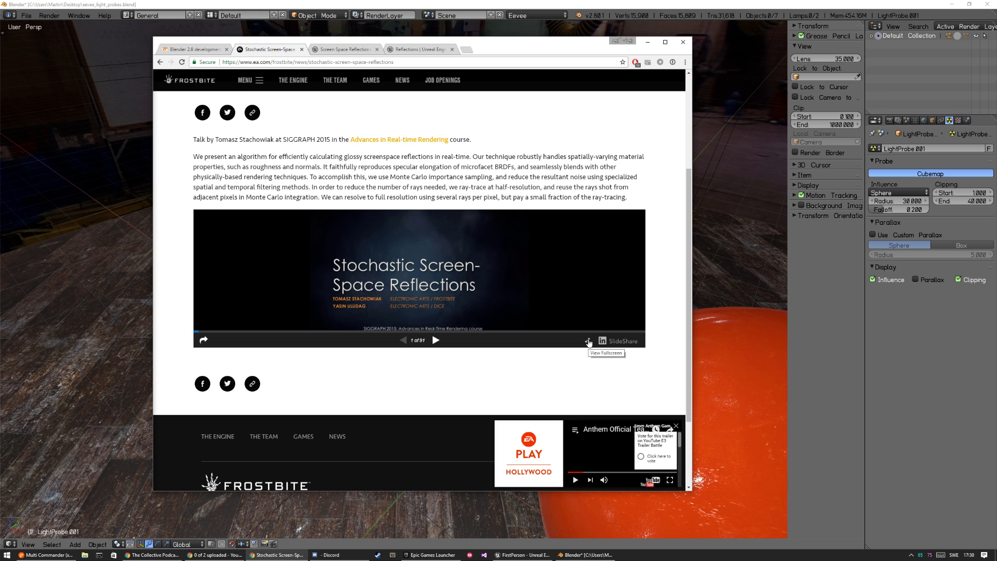
left_click(587, 342)
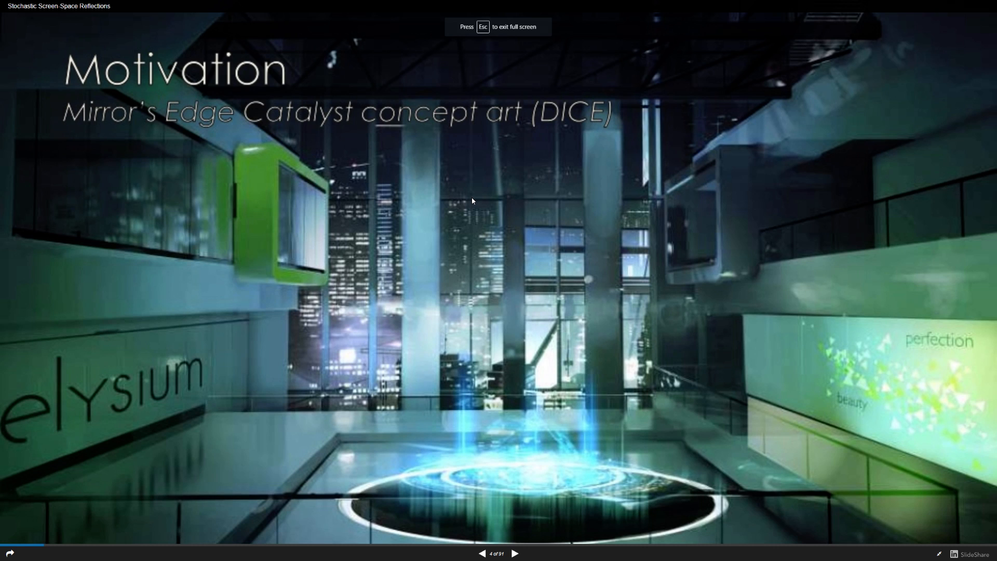
- Press Escape on the fullscreen reflections slideshow to step past the Motivation slide
key("Escape")
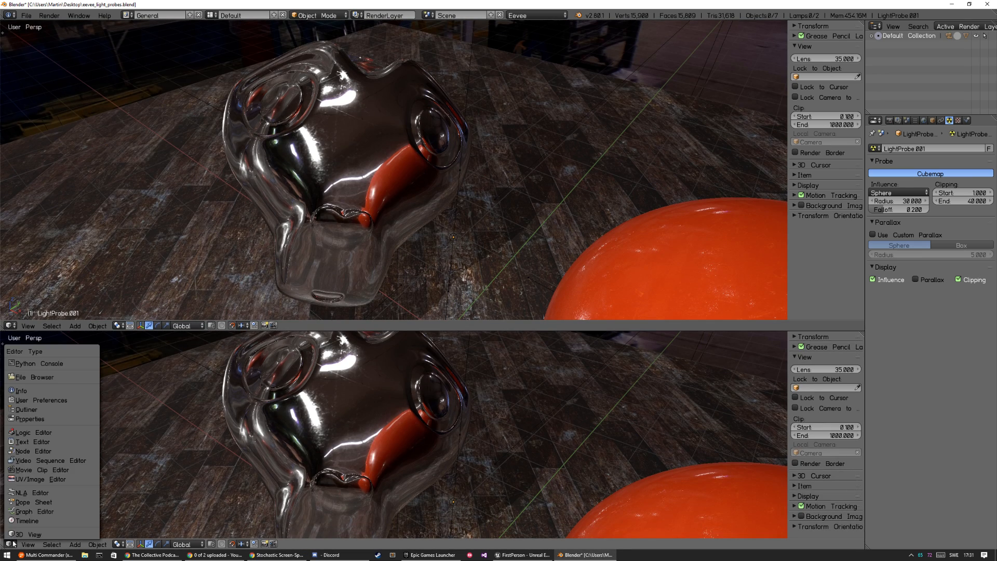
mouse_move(50, 459)
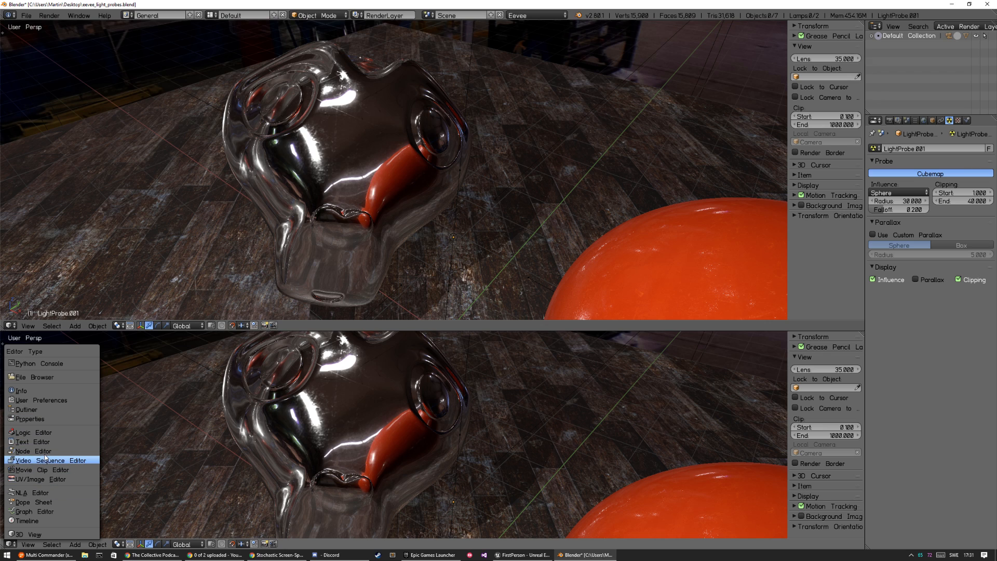
- Make the lower area a Node Editor for Suzanne's material and switch rendering to Cycles
left_click(49, 459)
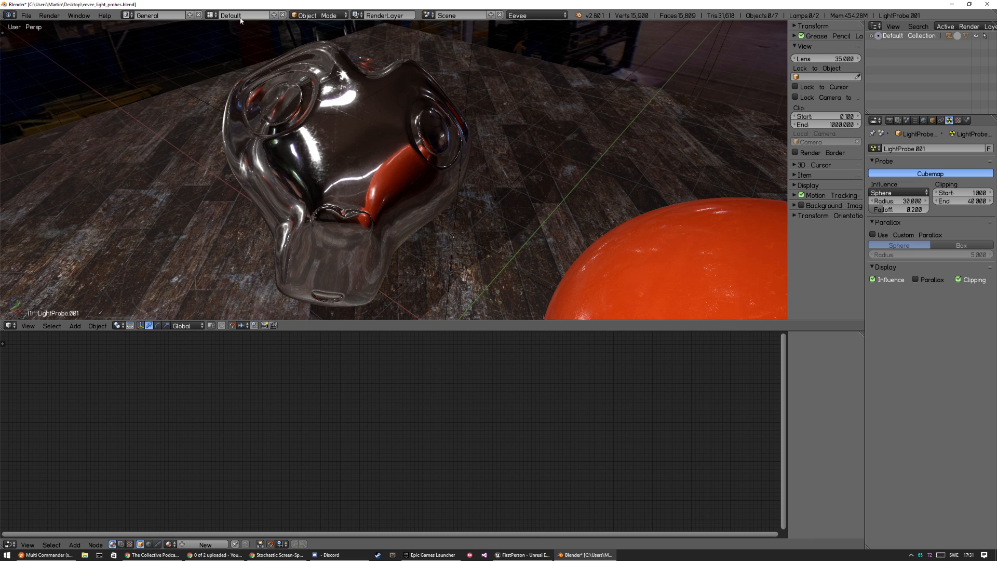
left_click(536, 15)
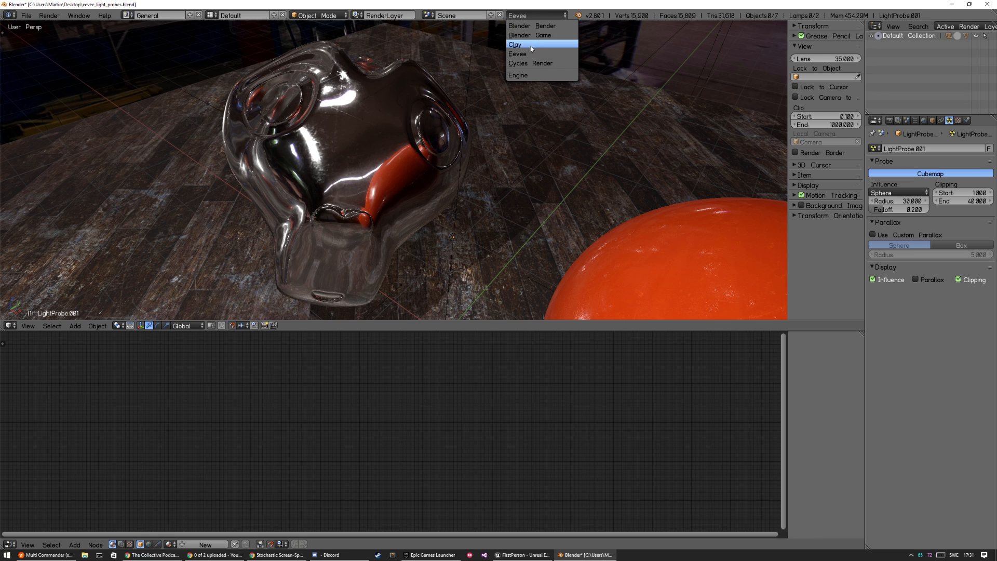
left_click(529, 63)
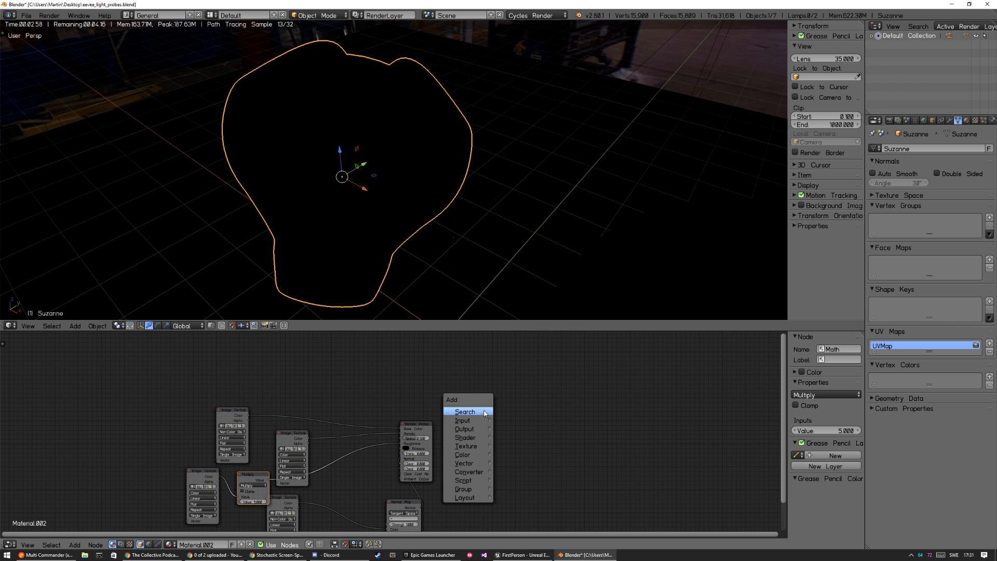
mouse_move(464, 437)
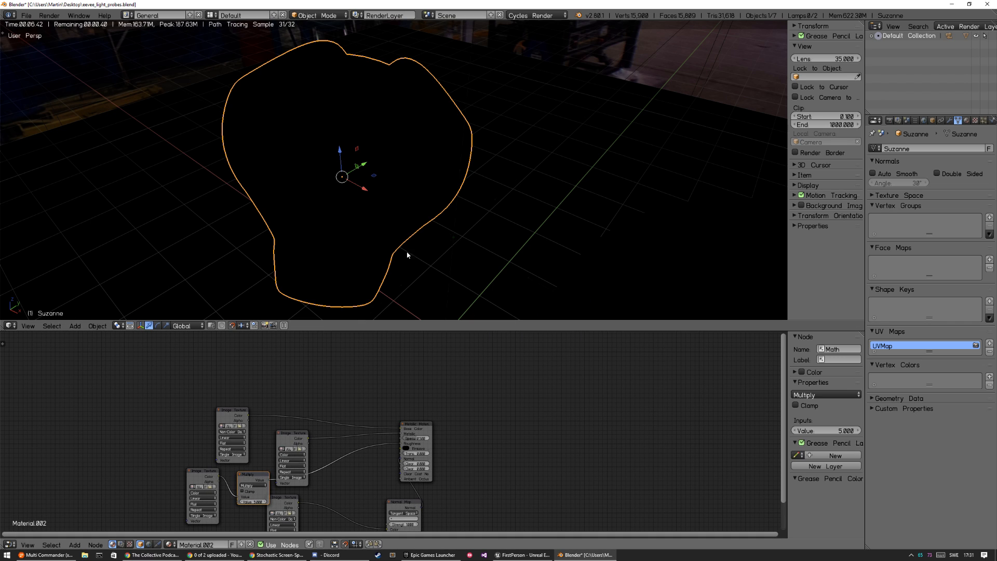
left_click(534, 14)
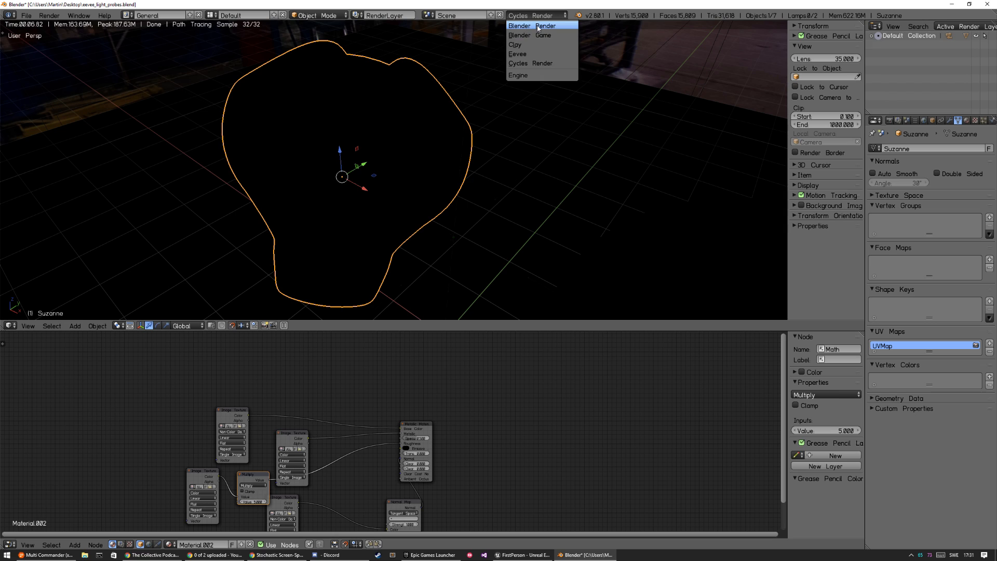
mouse_move(542, 53)
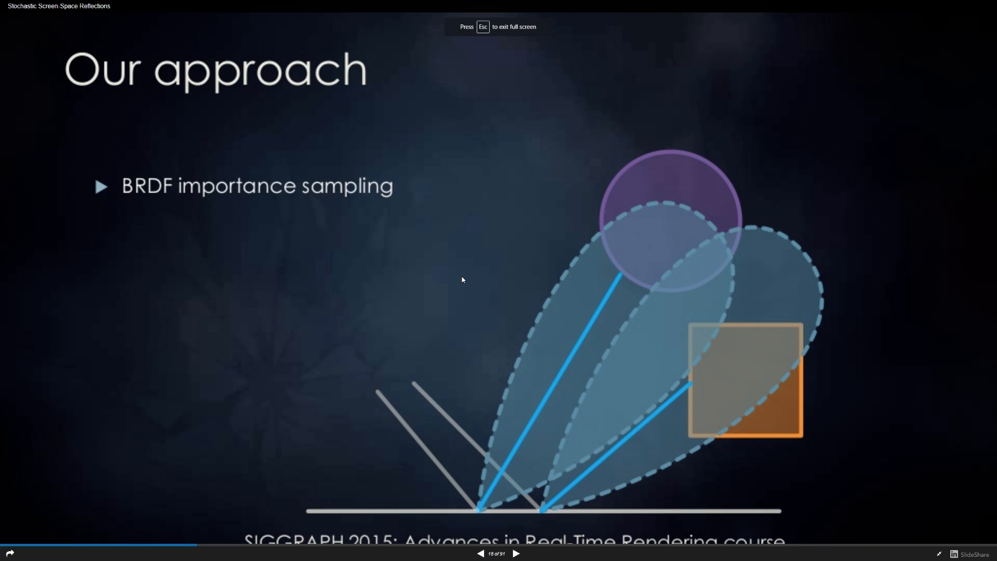
- Page the reflections deck forward to slide 45, the Ray reuse test scene
left_click(515, 552)
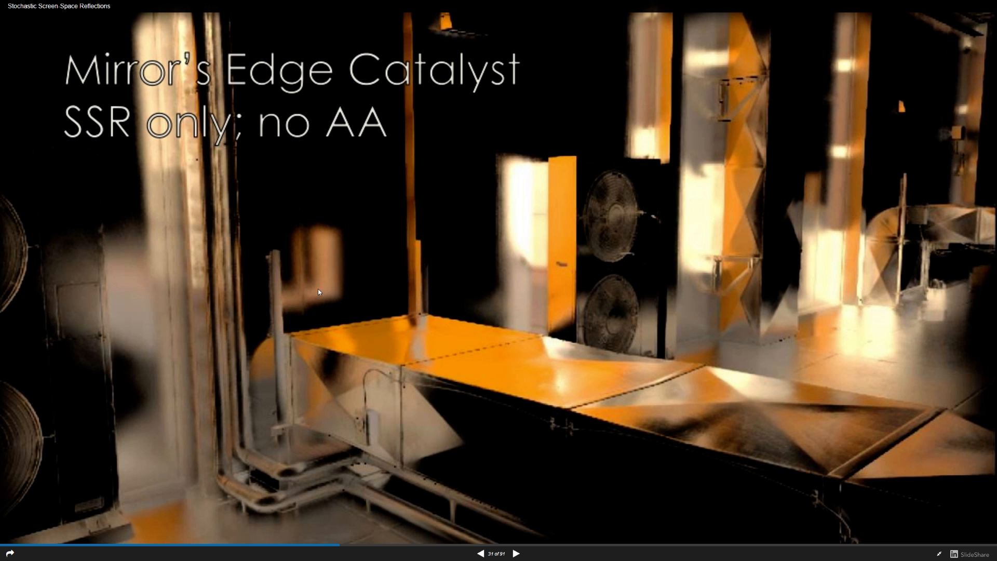
mouse_move(731, 121)
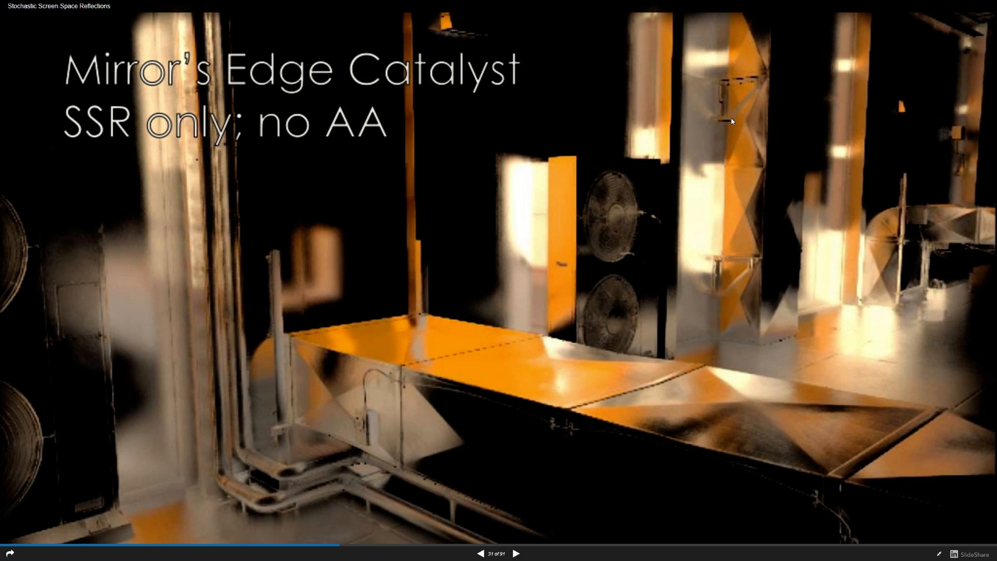
mouse_move(565, 180)
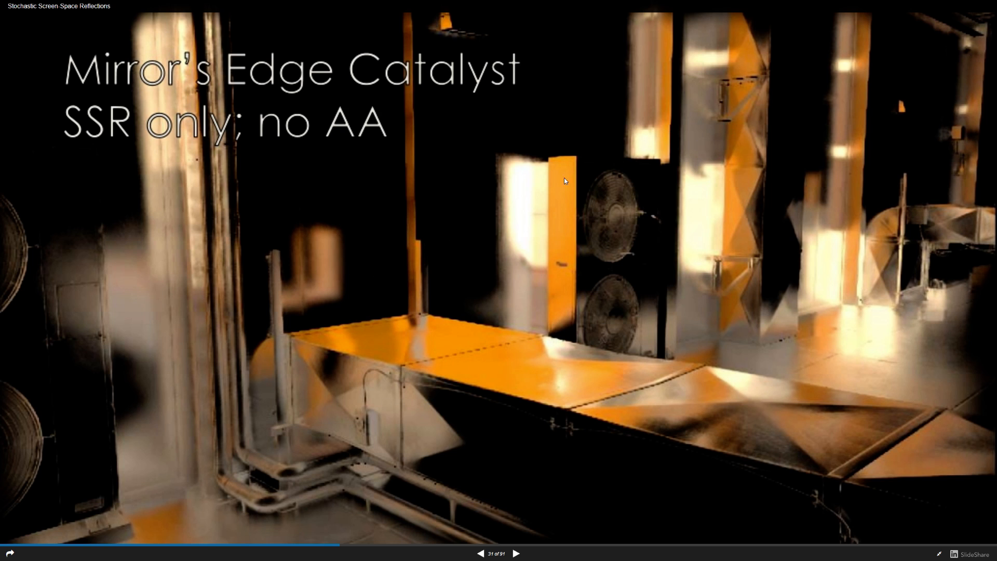
left_click(479, 553)
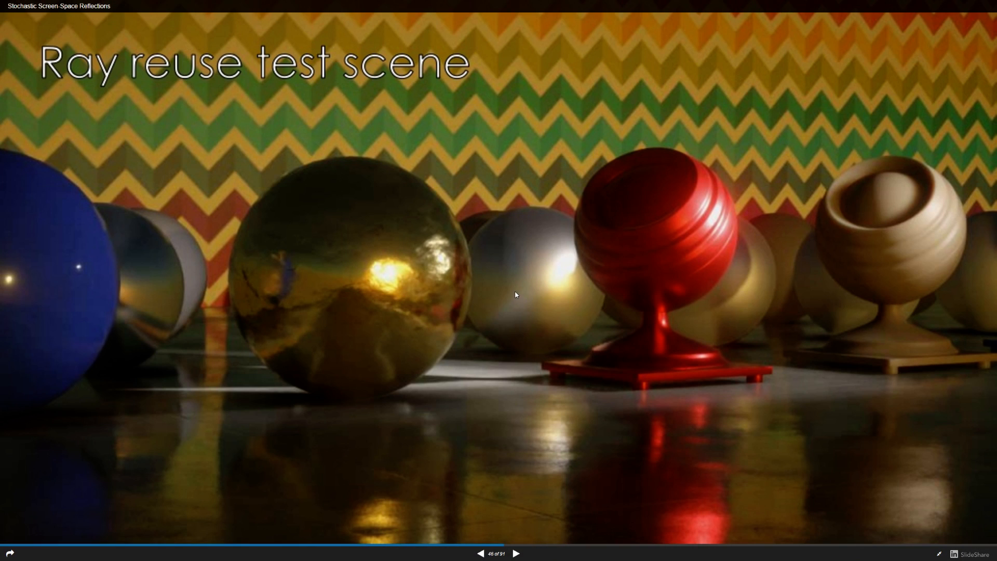
mouse_move(724, 455)
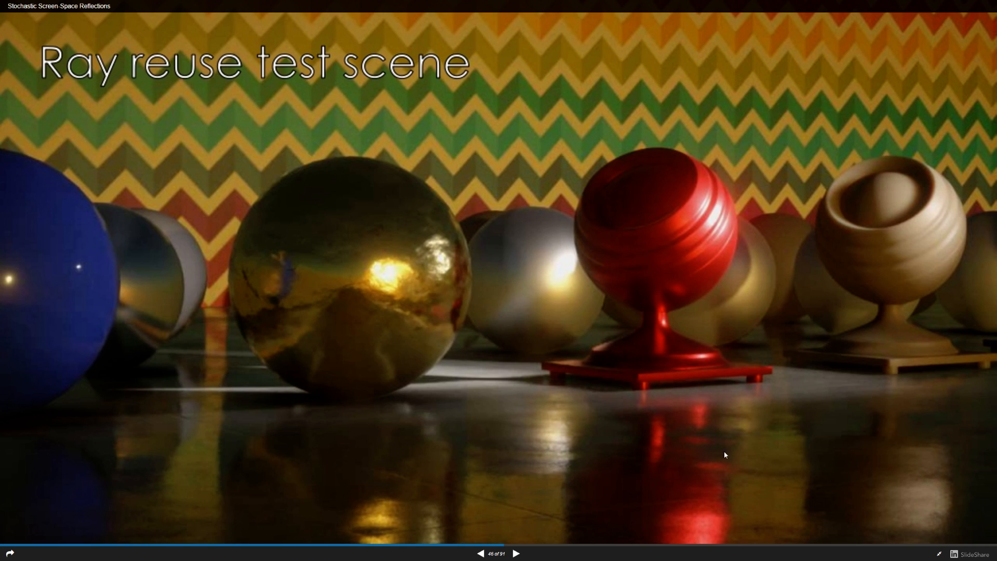
mouse_move(644, 444)
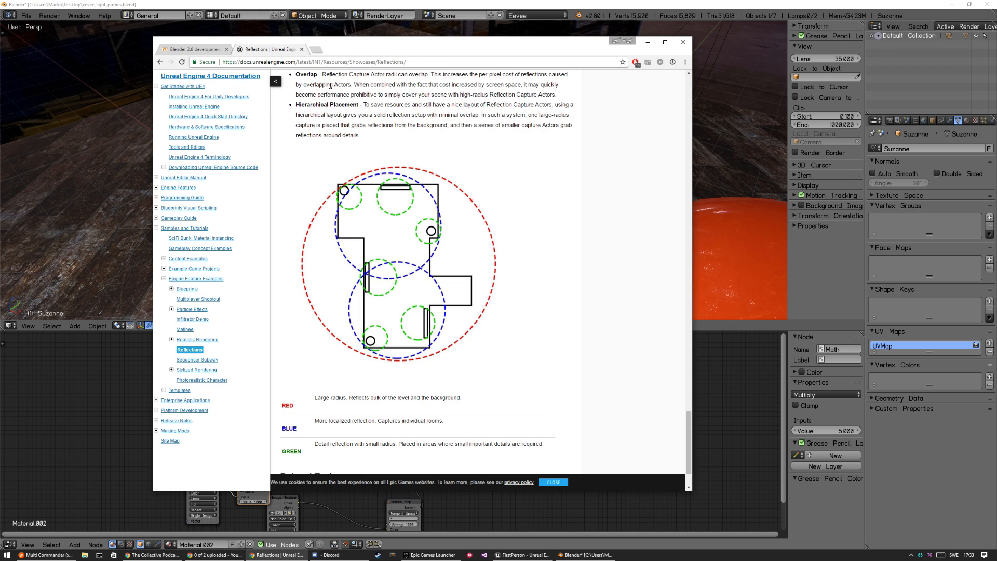
- Revisit the Unreal Engine Reflections documentation tab showing the capture-radius diagram
left_click(190, 48)
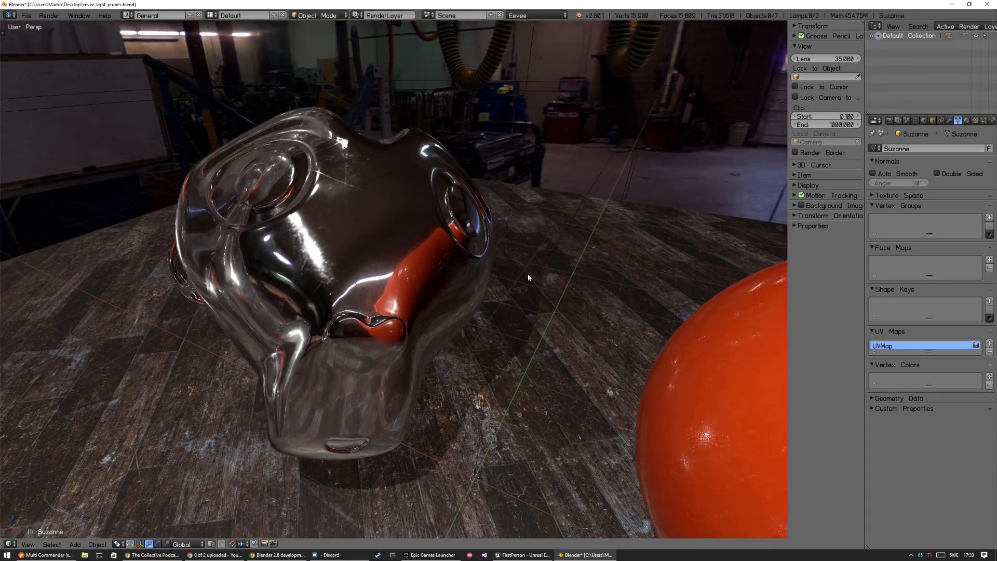
- Orbit the view to show Suzanne beside the orange sphere
left_click_drag(528, 278, 473, 338)
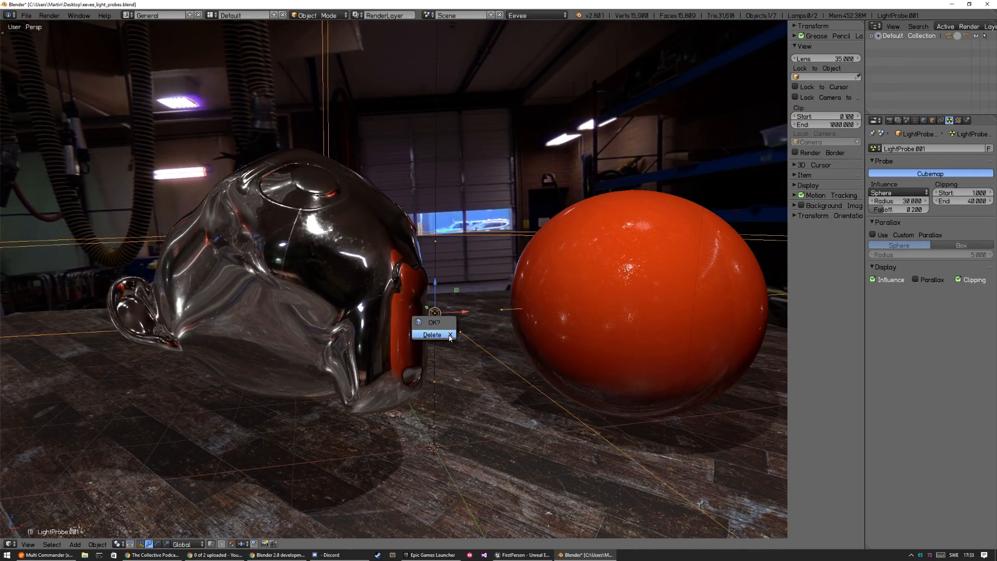
- Confirm deleting the light probe to compare Suzanne's reflections
left_click(431, 334)
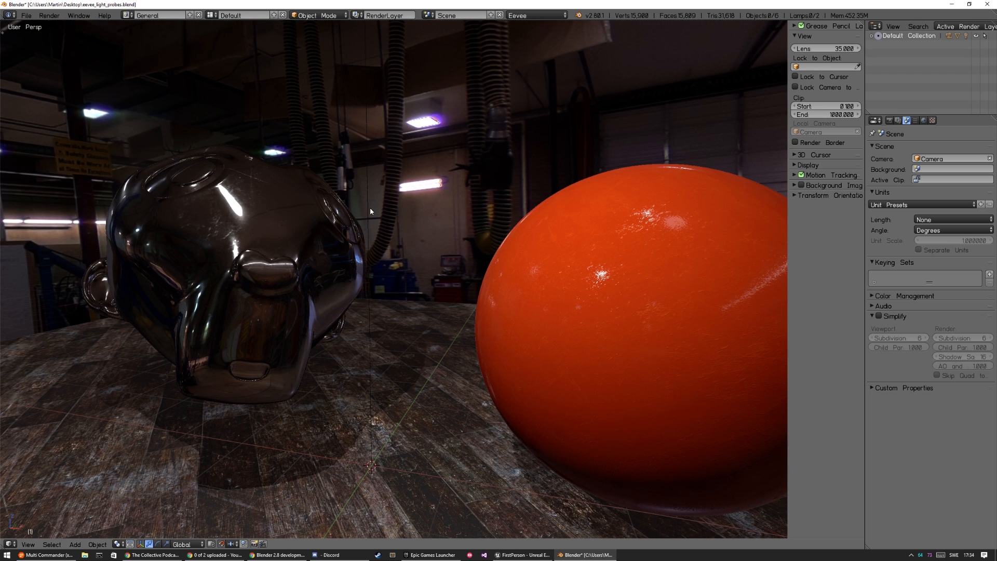
mouse_move(262, 164)
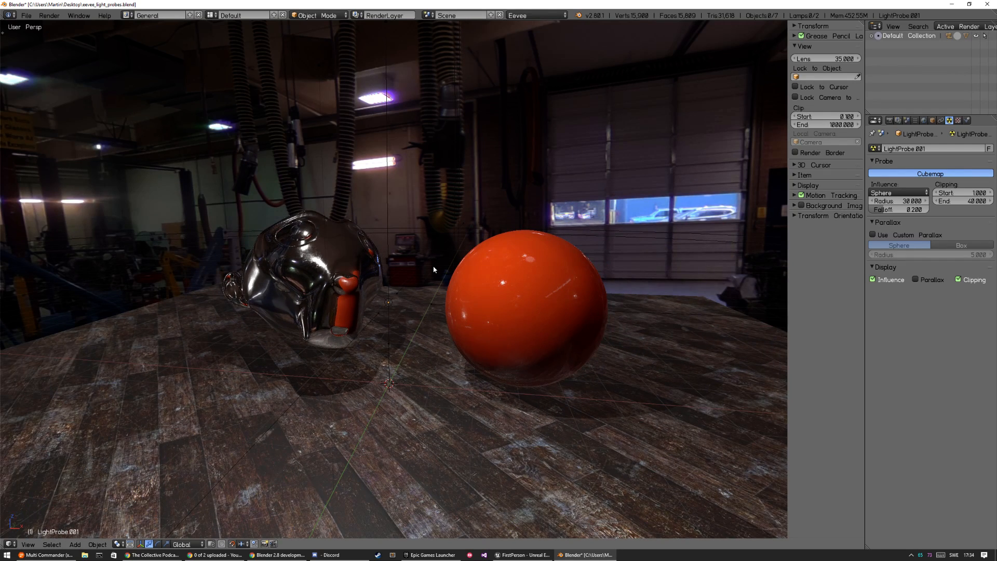
mouse_move(471, 402)
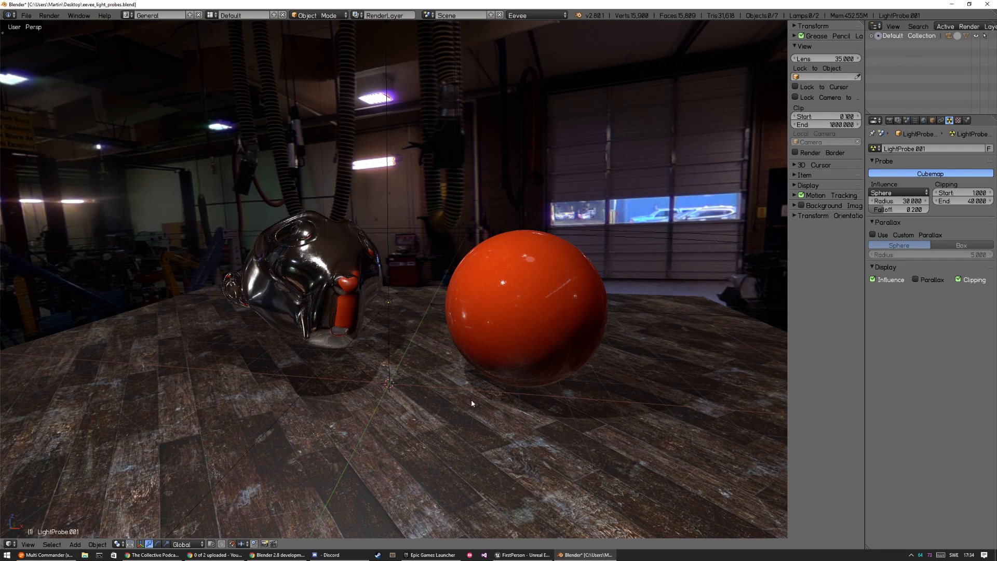